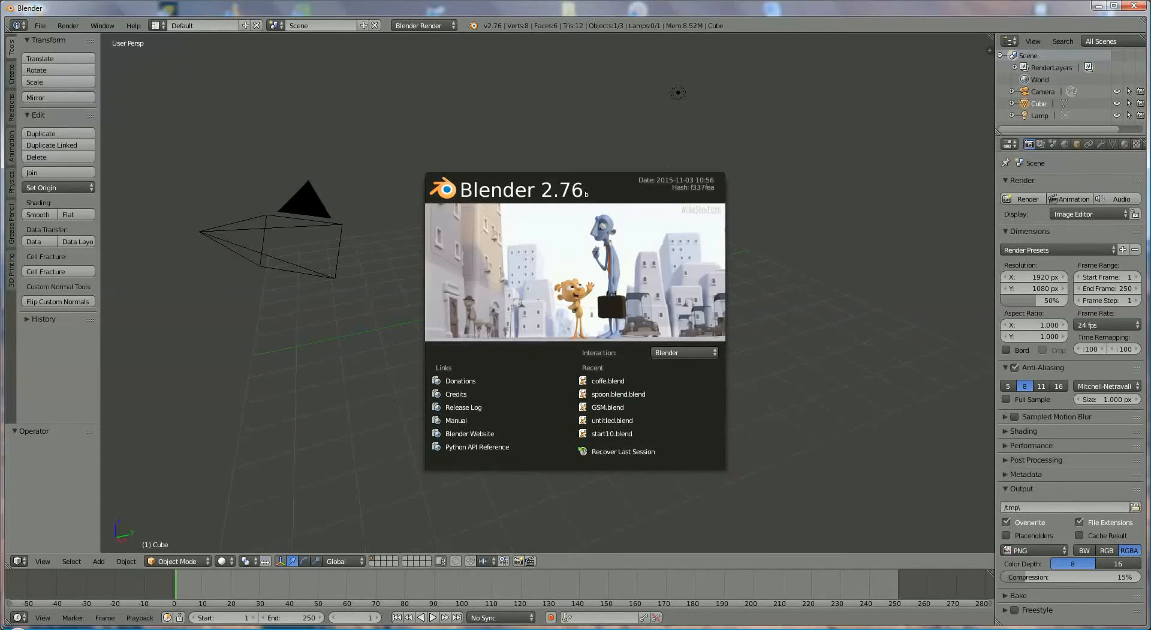
{"action": "mouse_move", "coordinate": [812, 393]}
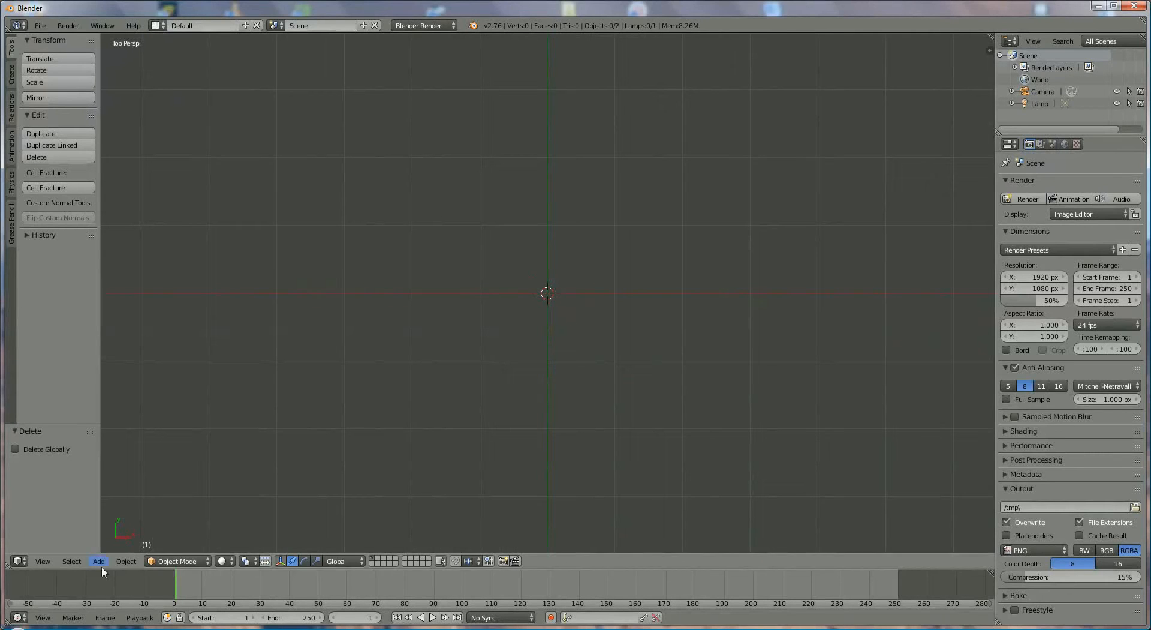
{"action": "mouse_move", "coordinate": [125, 560]}
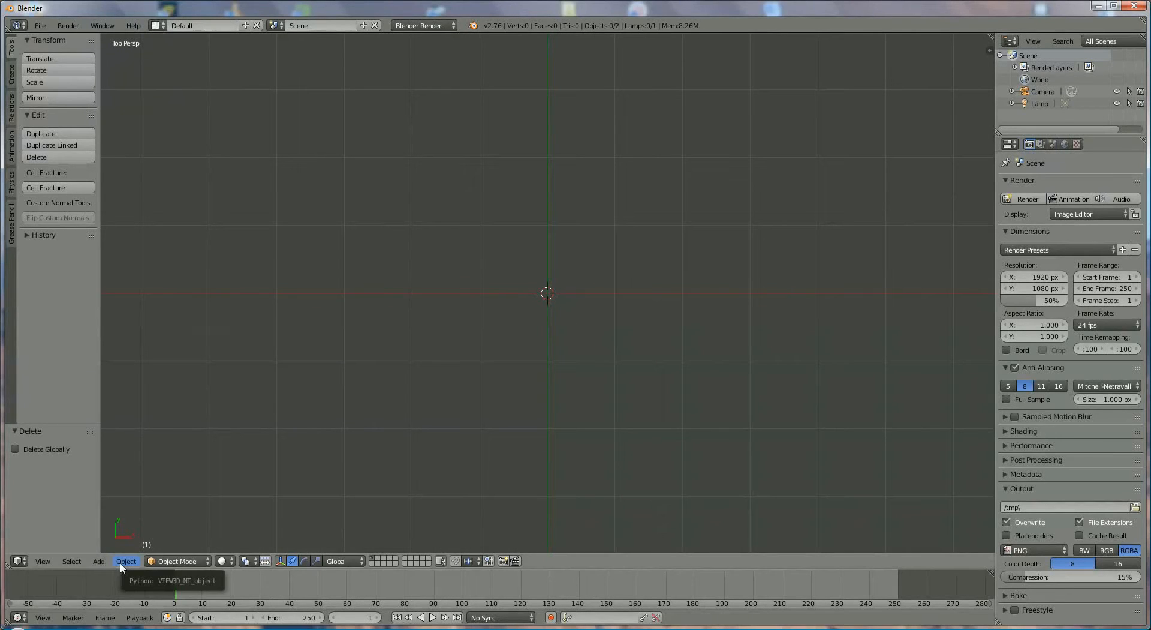
Add a circle mesh at the origin and scale it up to about 1.32.
{"action": "left_click", "coordinate": [98, 561]}
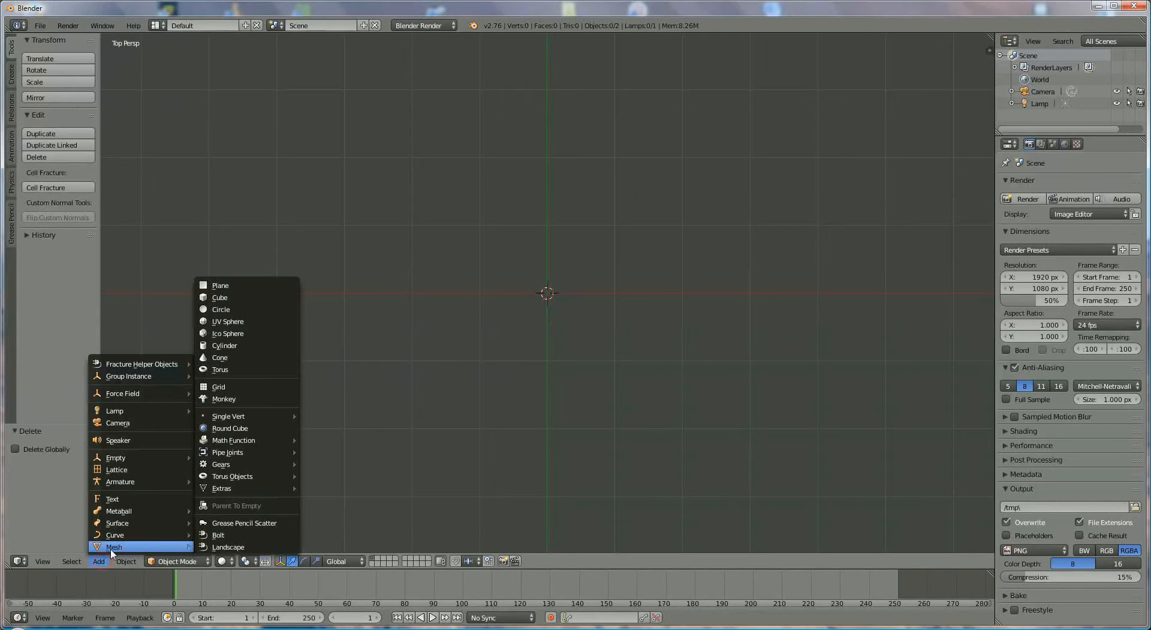
{"action": "left_click", "coordinate": [222, 309]}
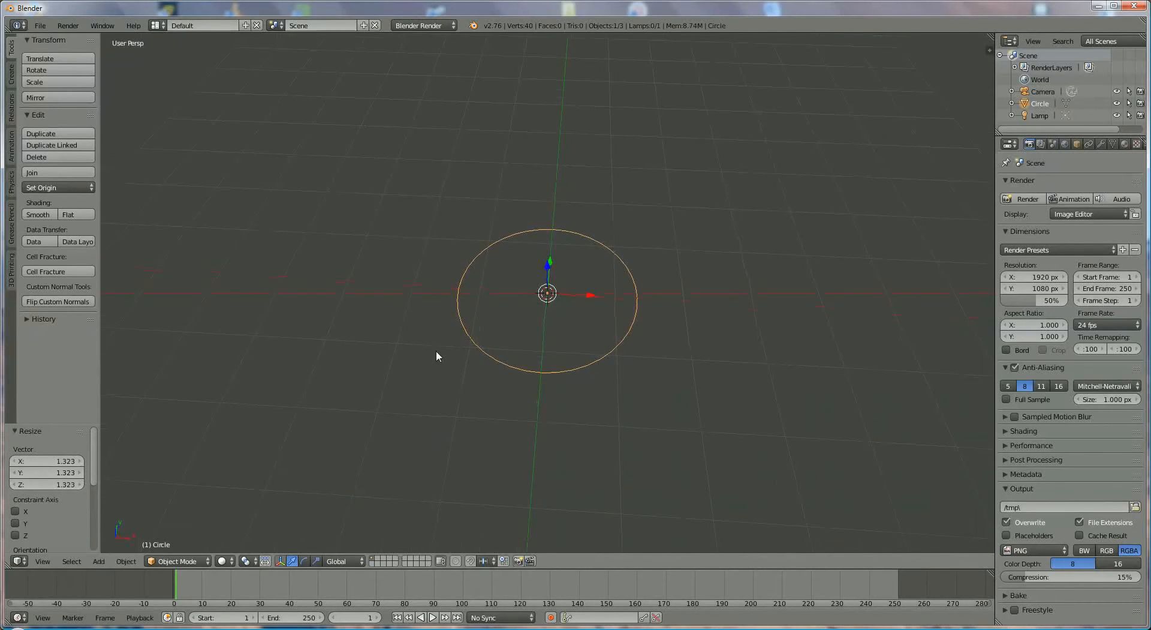
{"action": "left_click", "coordinate": [176, 560]}
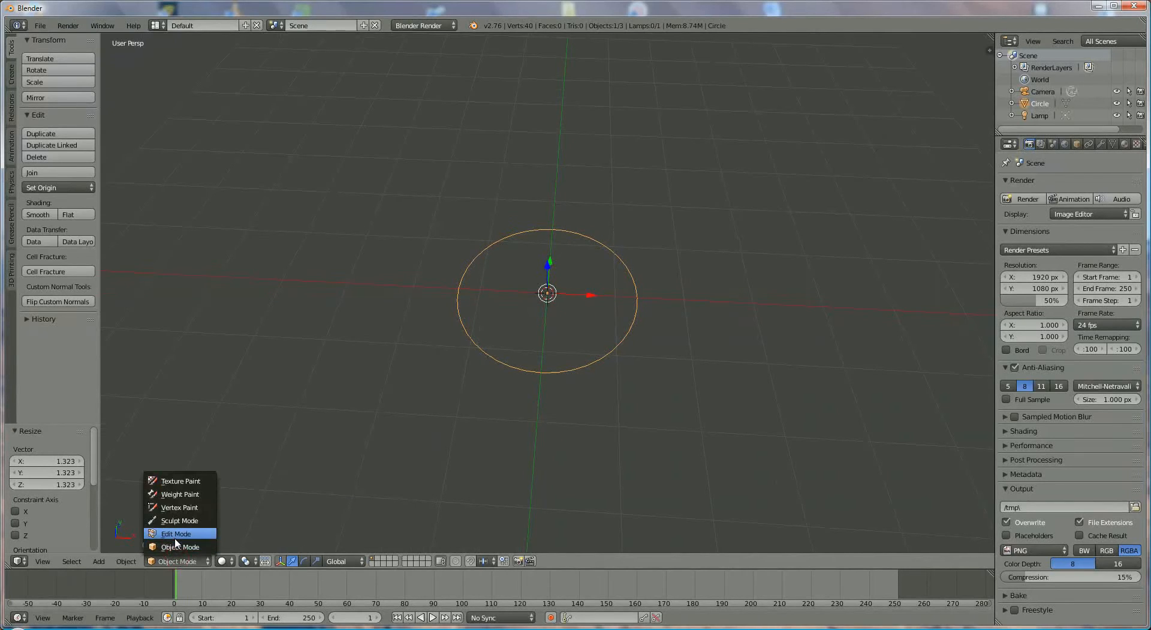
Enter Edit Mode and extrude the circle about 2.28 units upward, widening its top ring.
{"action": "left_click", "coordinate": [176, 533]}
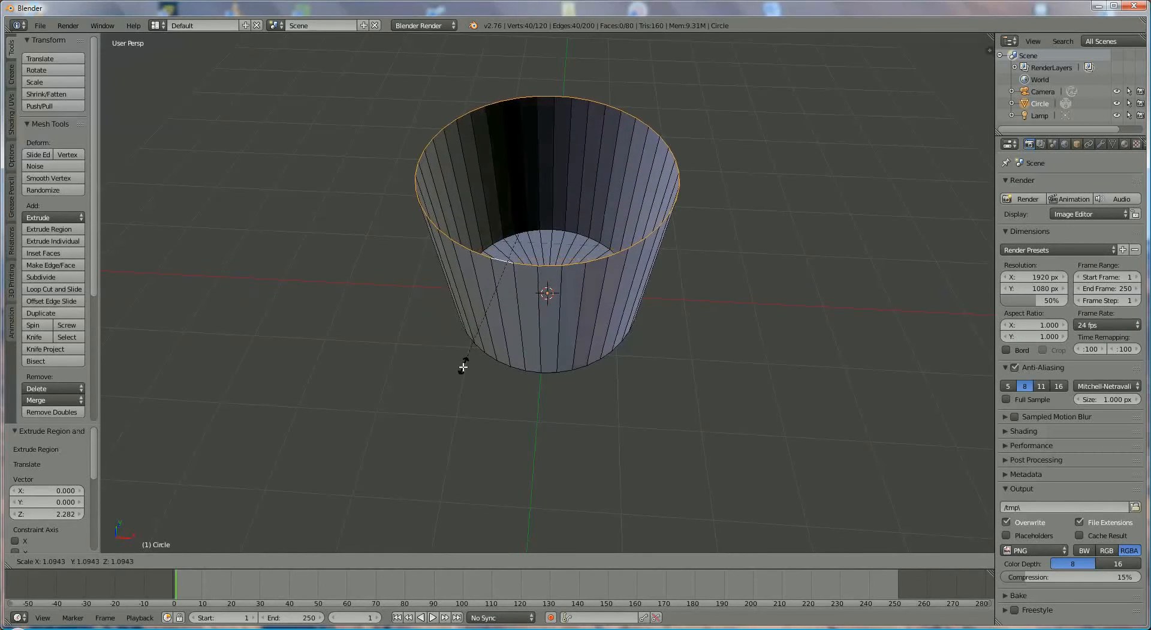
{"action": "mouse_move", "coordinate": [460, 382]}
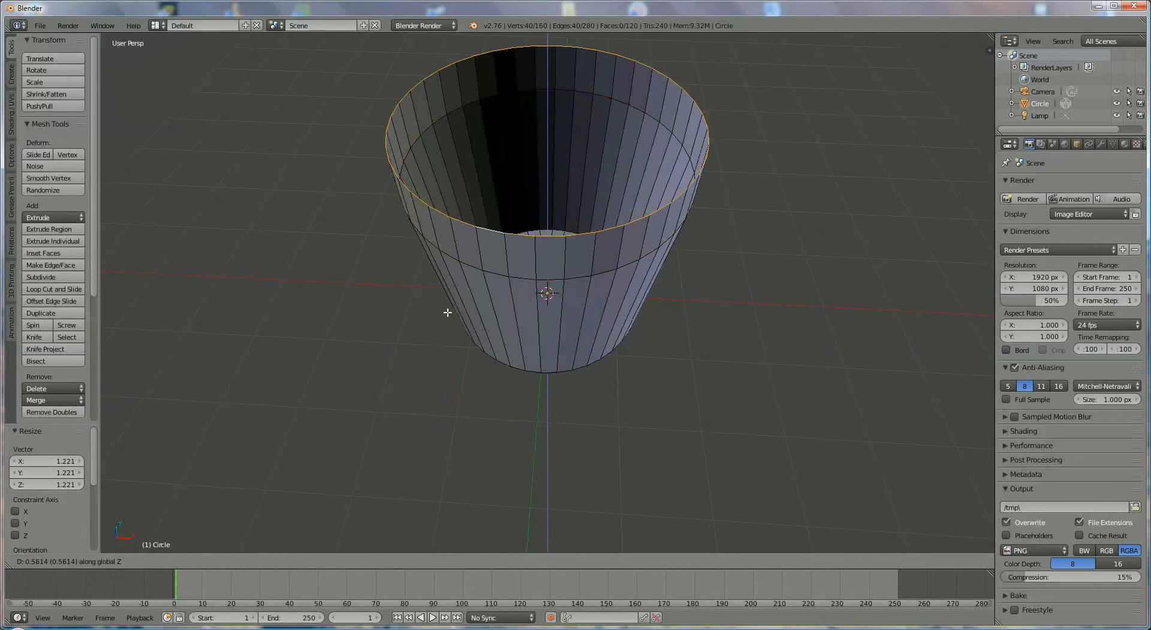
{"action": "mouse_move", "coordinate": [448, 325]}
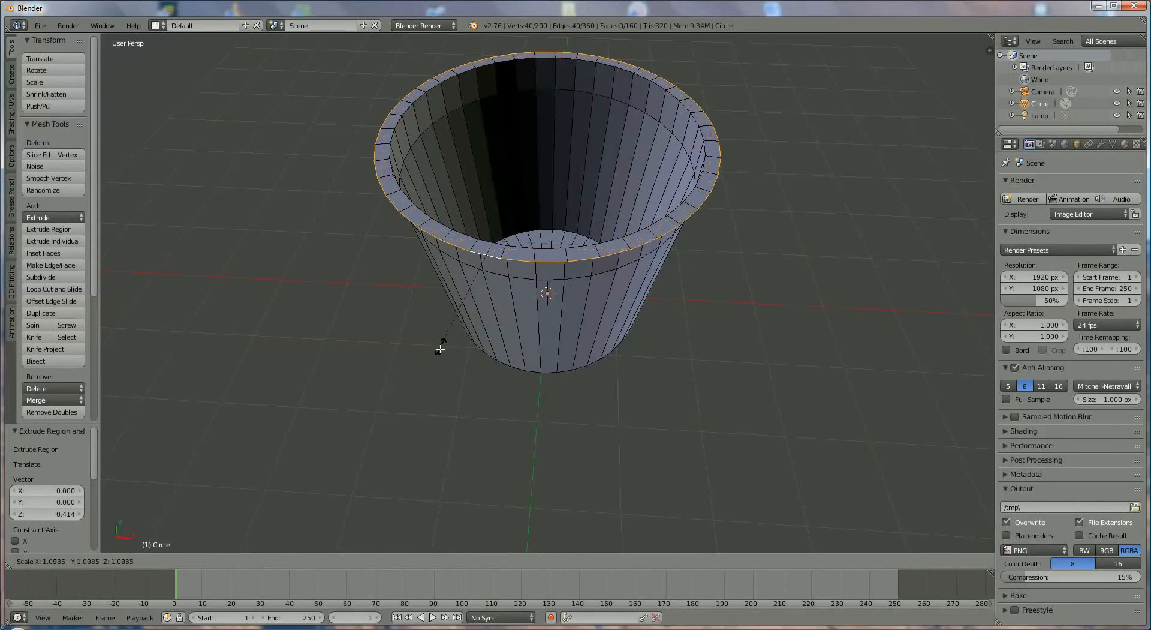
{"action": "mouse_move", "coordinate": [437, 364]}
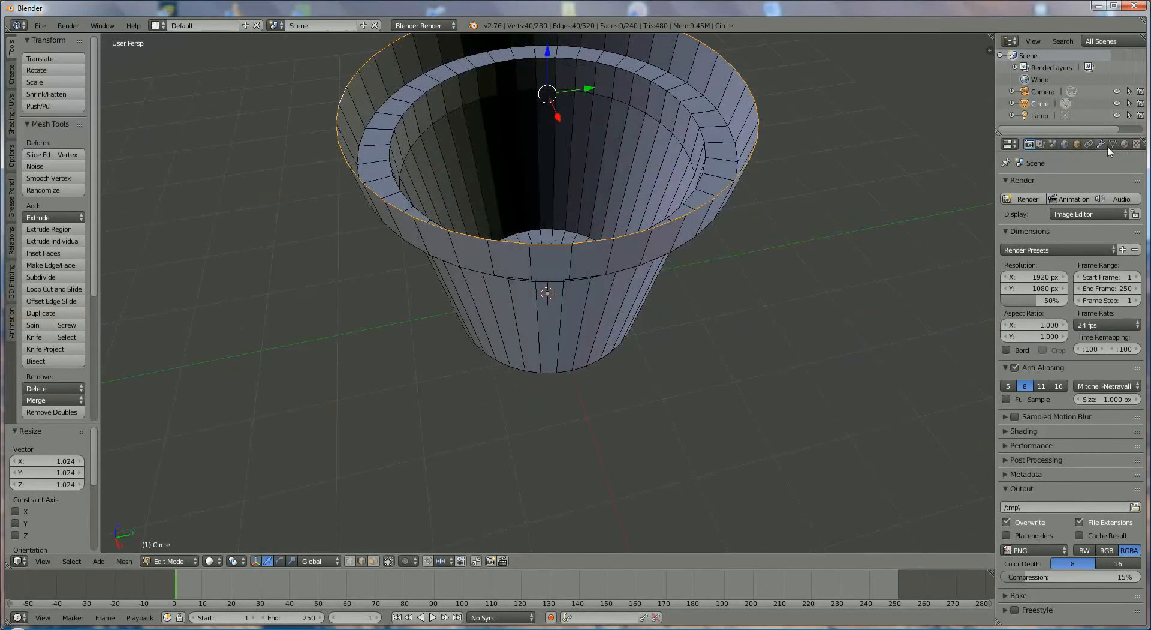
Add a Solidify modifier to the pot to thicken its walls.
{"action": "left_click", "coordinate": [1101, 144]}
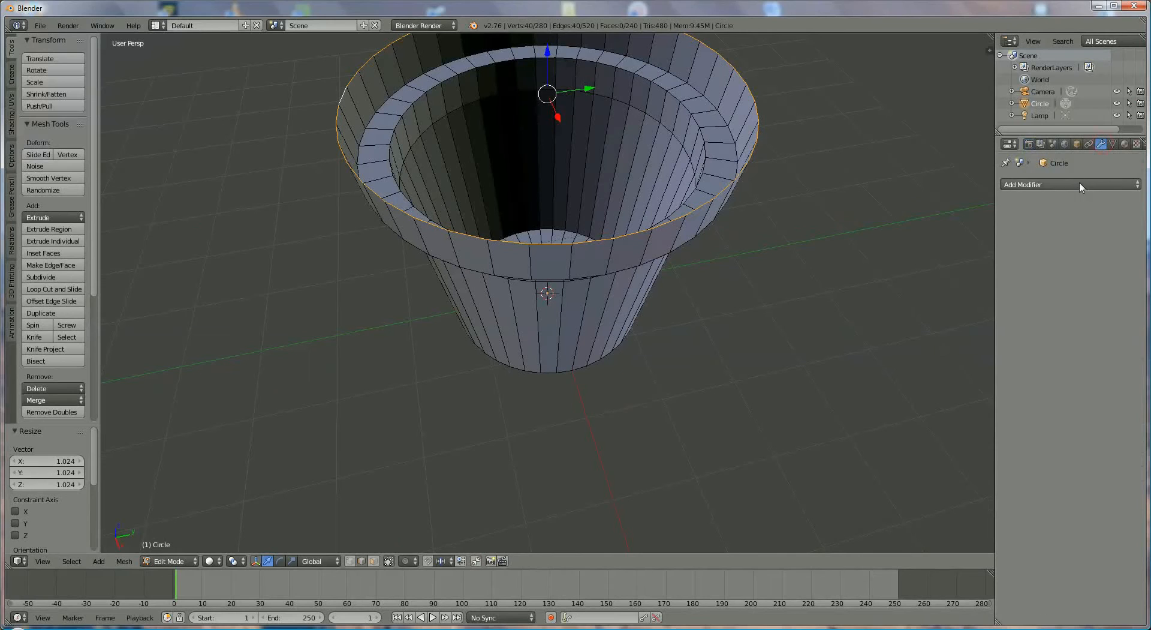
{"action": "left_click", "coordinate": [1069, 184]}
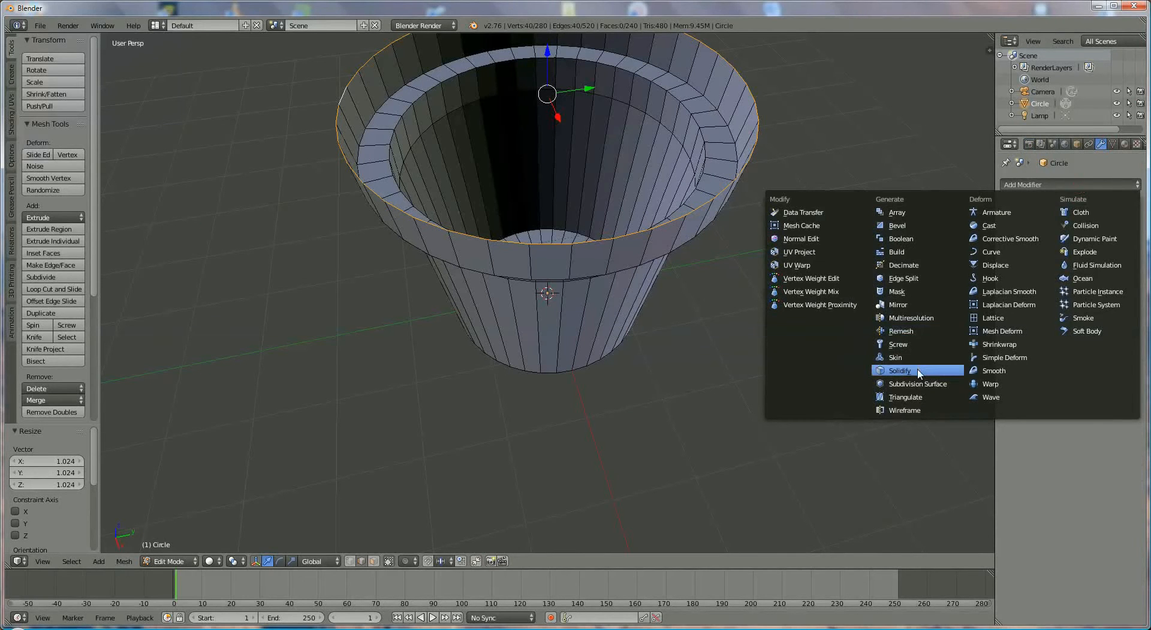
{"action": "left_click", "coordinate": [899, 369]}
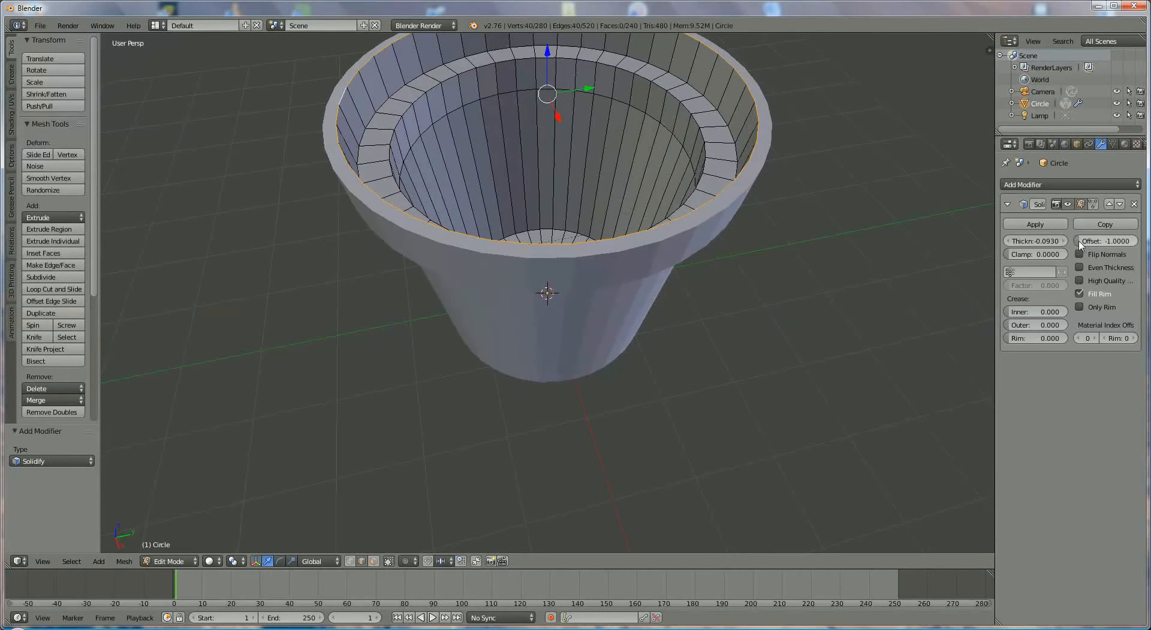
{"action": "left_click", "coordinate": [1105, 240]}
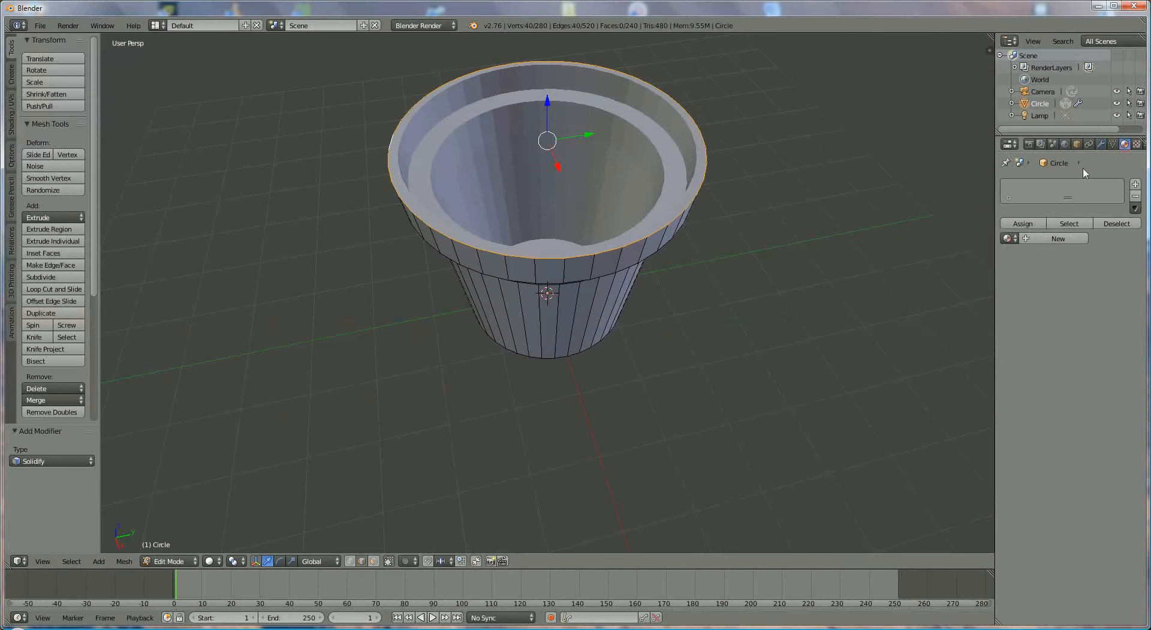
Create material 'terratacota' and set its diffuse colour to terracotta orange by hex value.
{"action": "left_click", "coordinate": [1059, 238]}
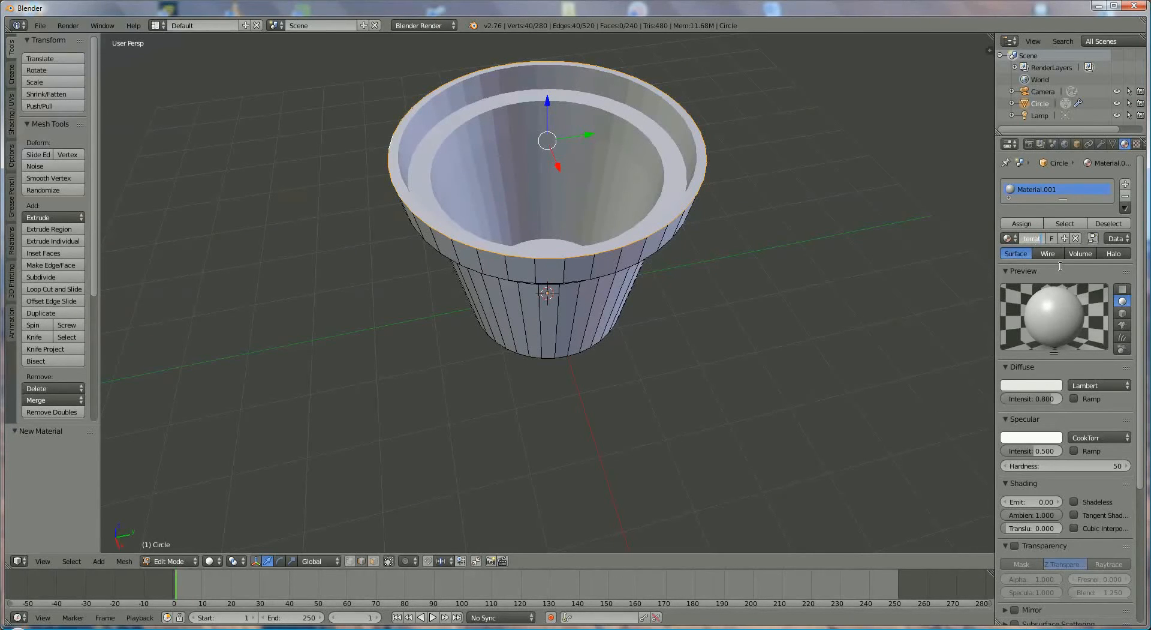
{"action": "type", "text": "terratacota"}
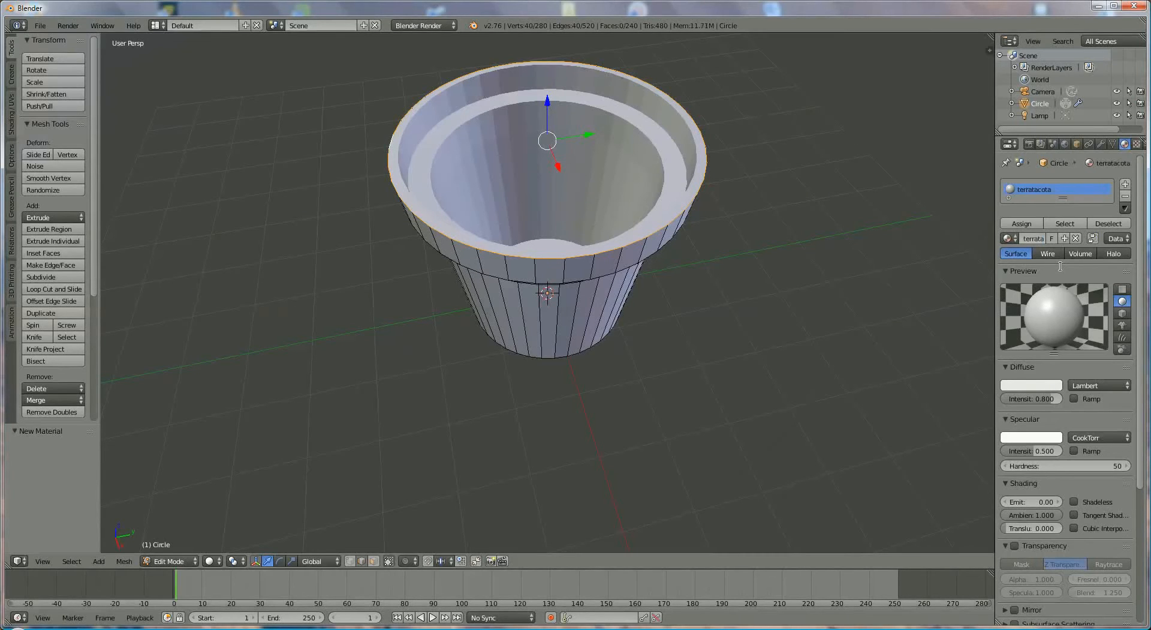
{"action": "left_click", "coordinate": [1030, 385]}
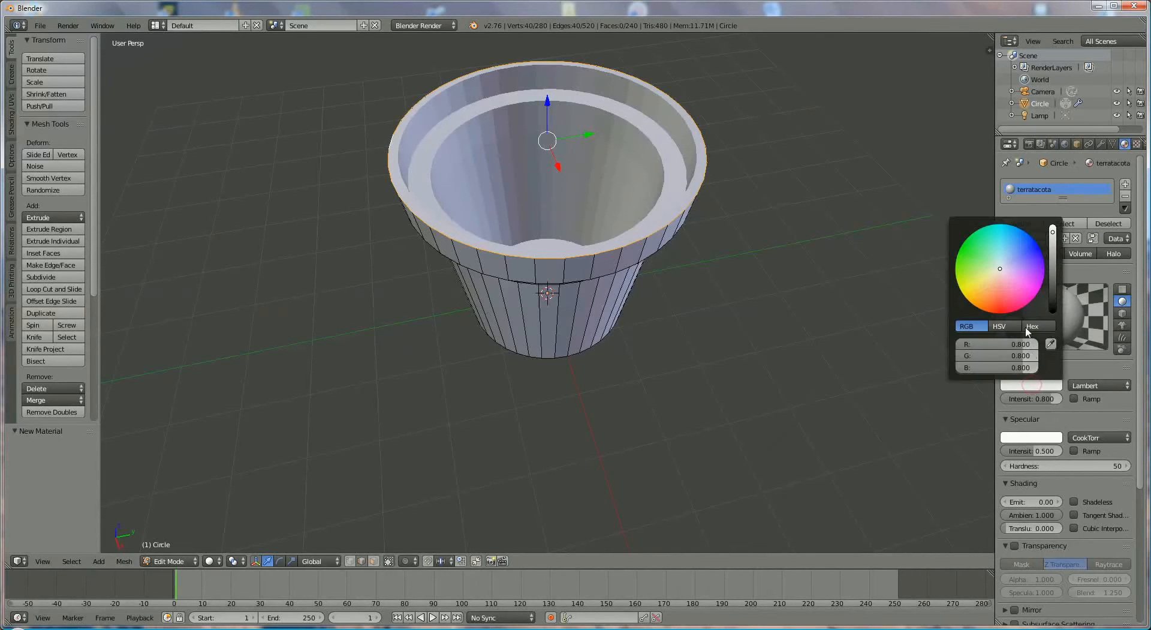
{"action": "left_click", "coordinate": [1034, 325]}
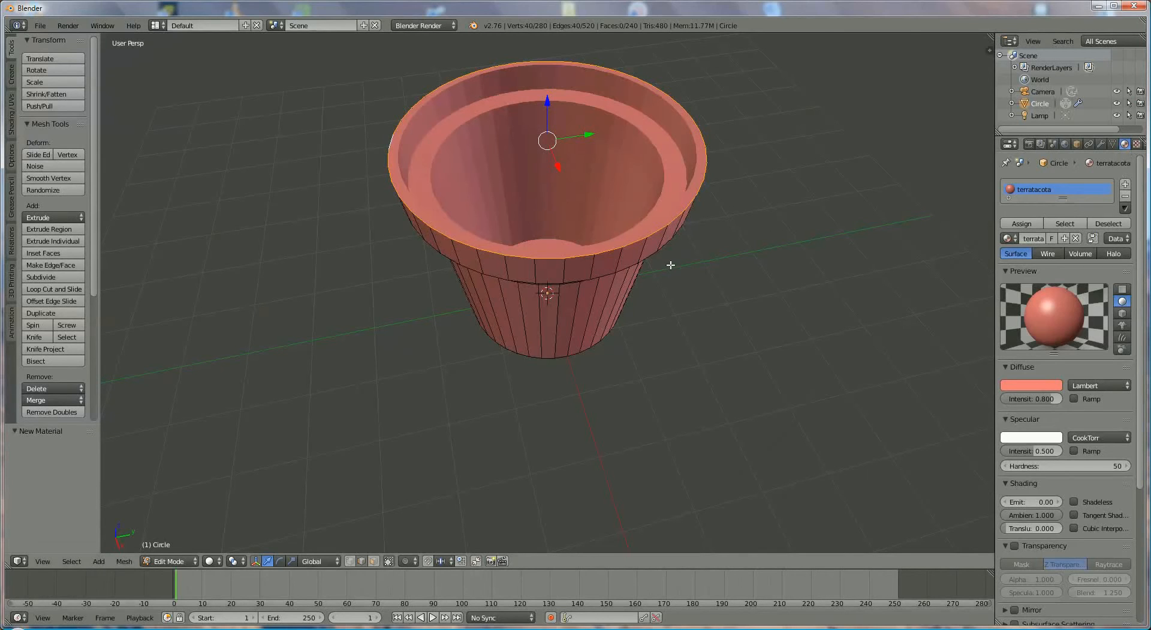
{"action": "mouse_move", "coordinate": [586, 221]}
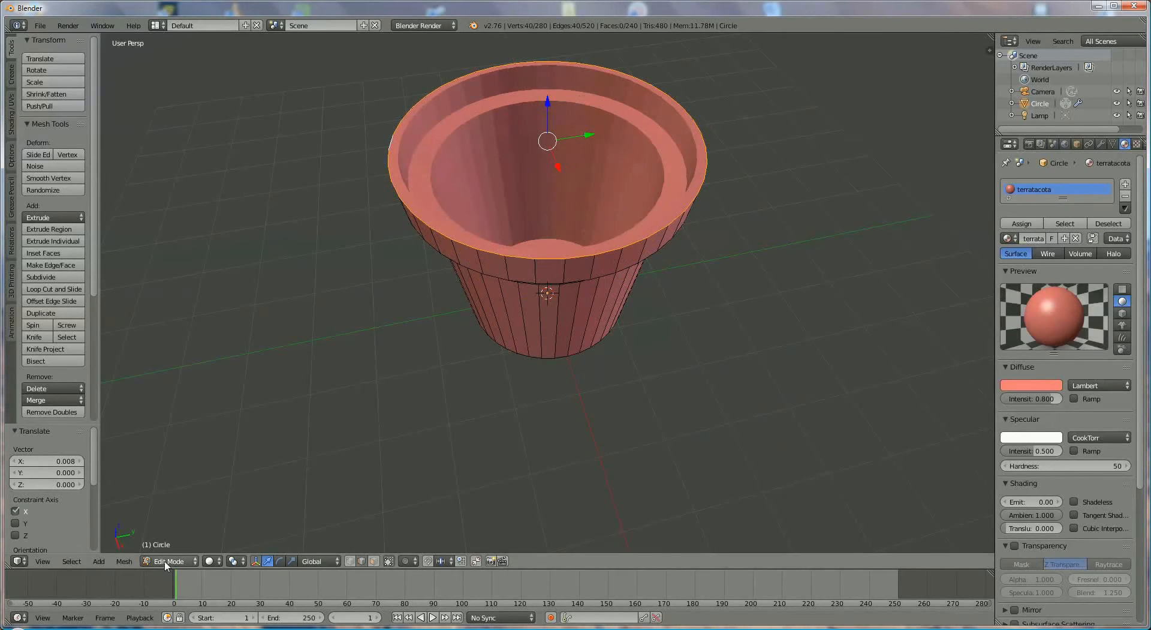
Return the pot to Object Mode and scale it down to about 0.678.
{"action": "left_click", "coordinate": [170, 561]}
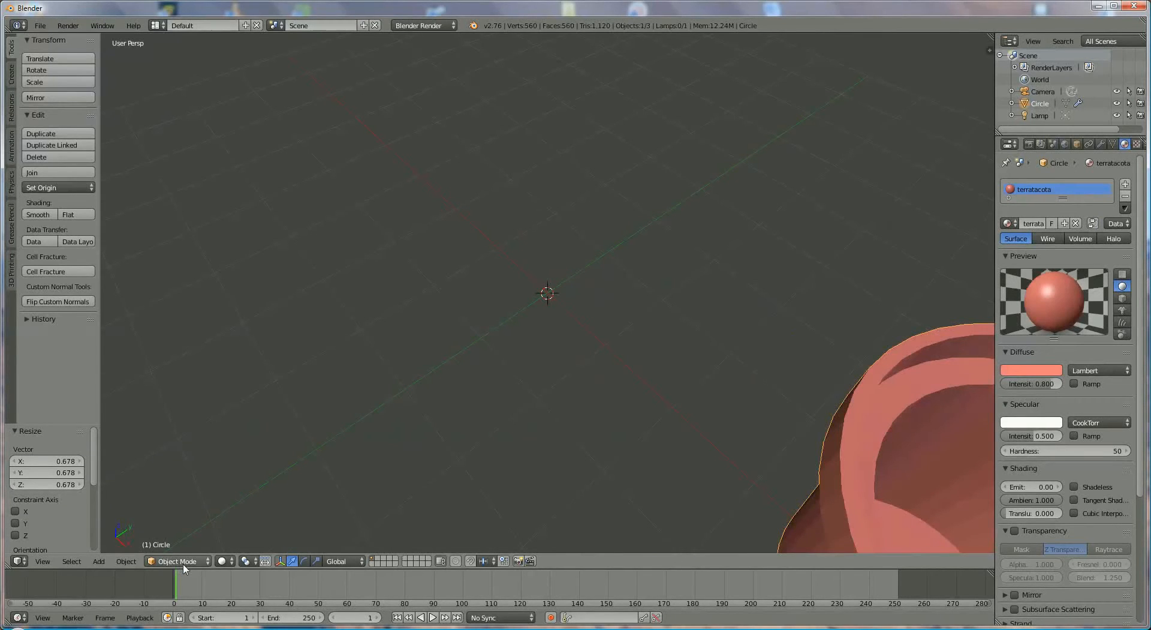
{"action": "left_click", "coordinate": [125, 560]}
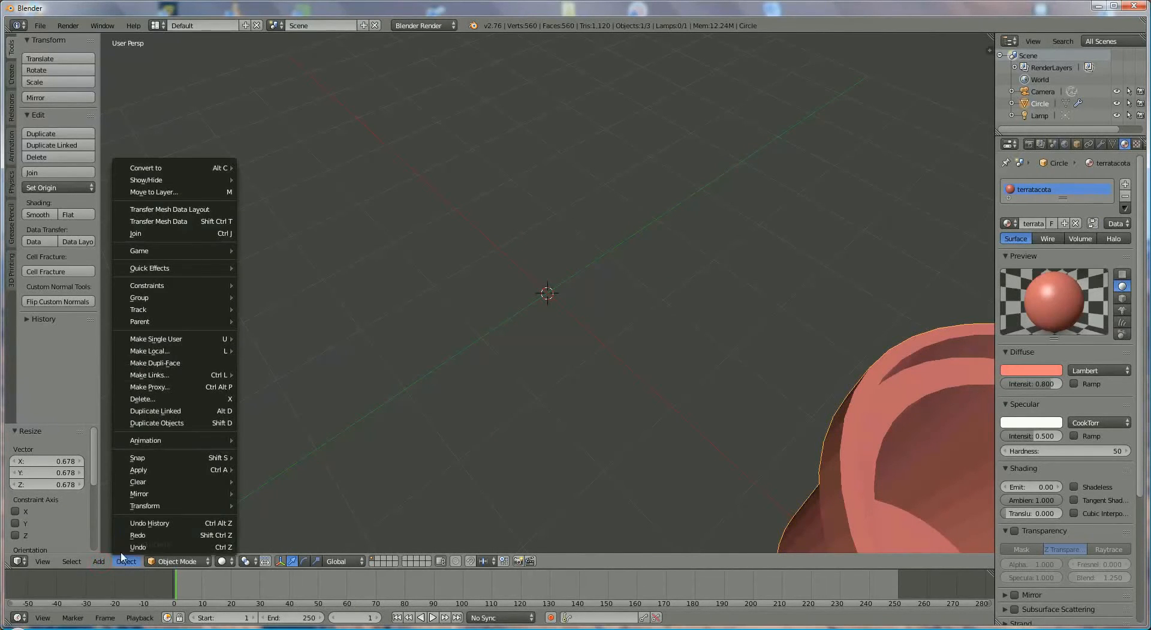
Add a second circle mesh and enter Edit Mode on it.
{"action": "left_click", "coordinate": [98, 561]}
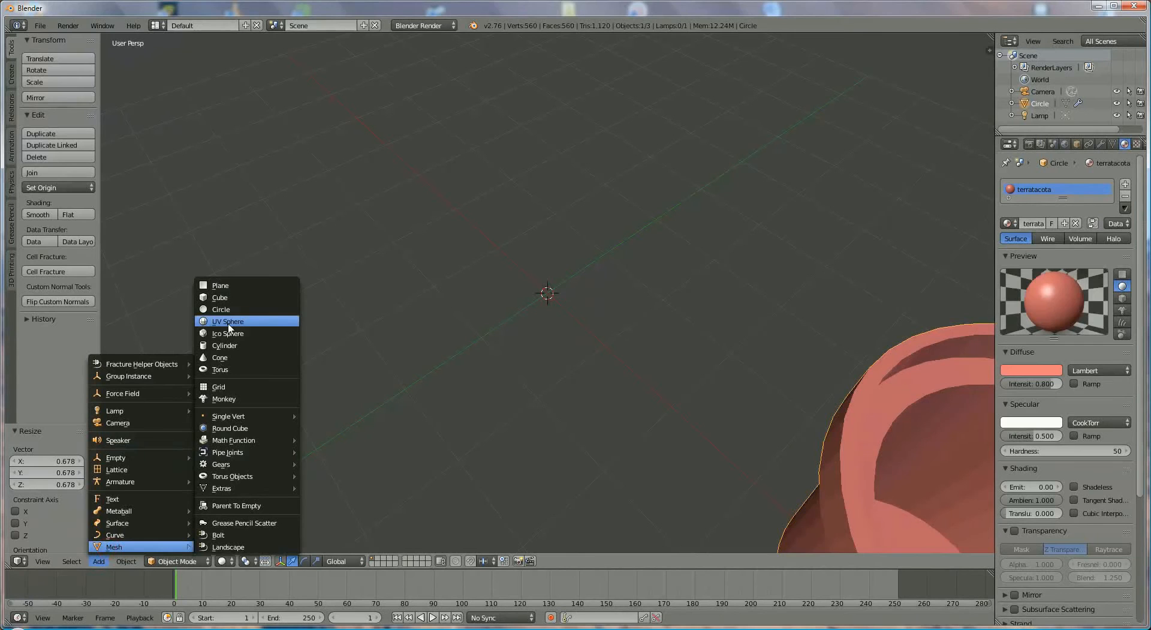
{"action": "left_click", "coordinate": [221, 309]}
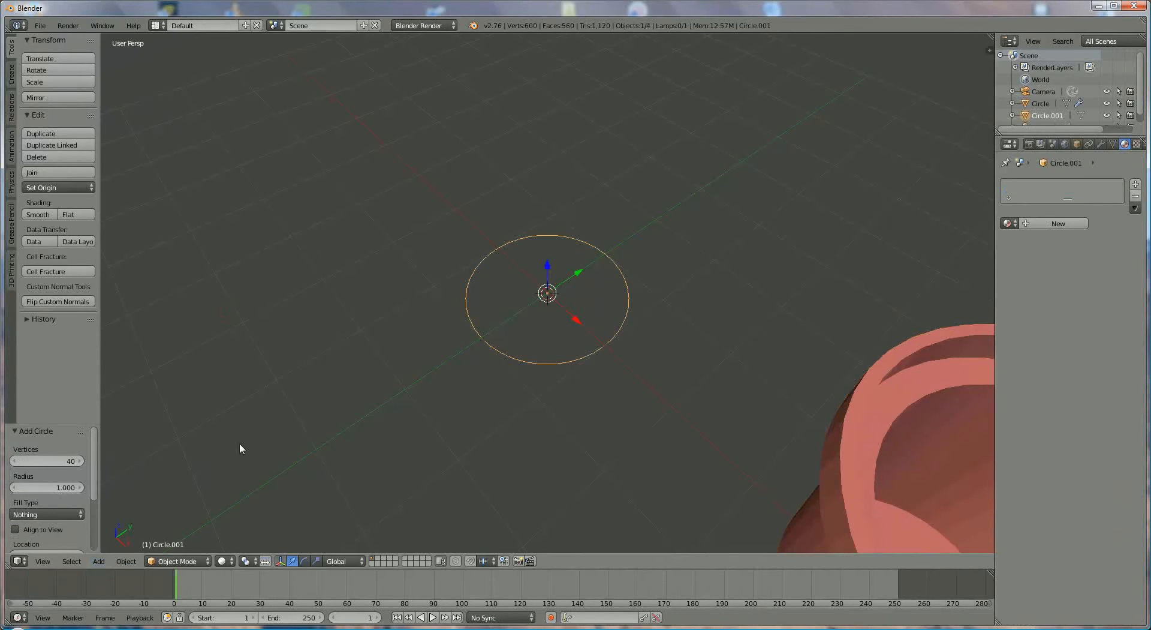
{"action": "key", "text": "Tab"}
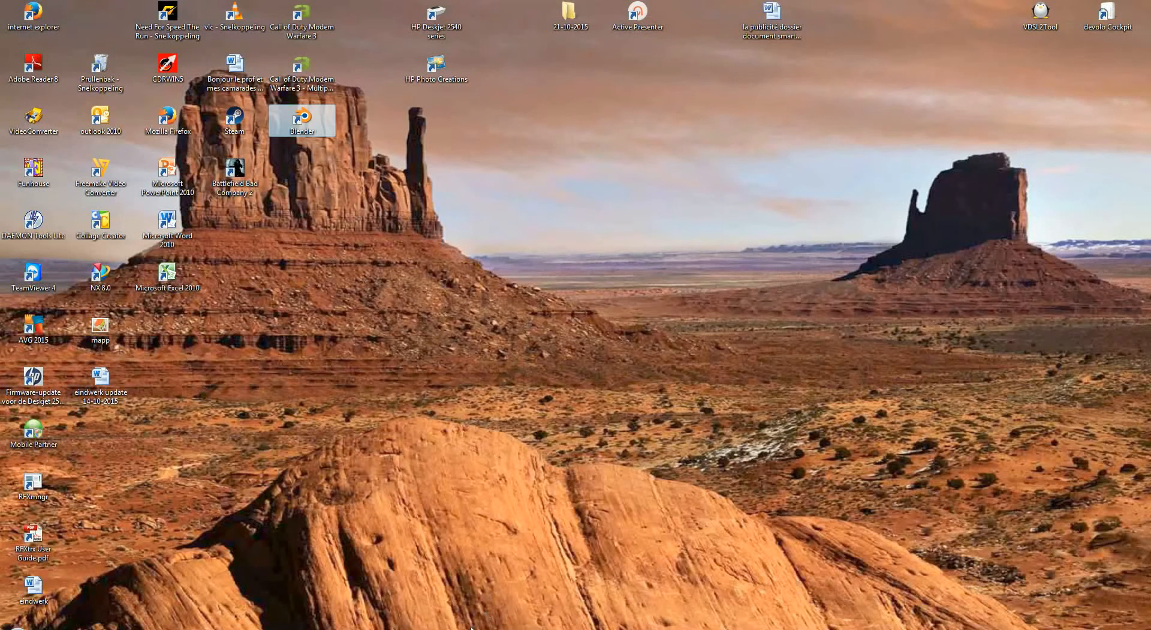
Merge the selected inner ring At Center to close the disc.
{"action": "double_click", "coordinate": [302, 120]}
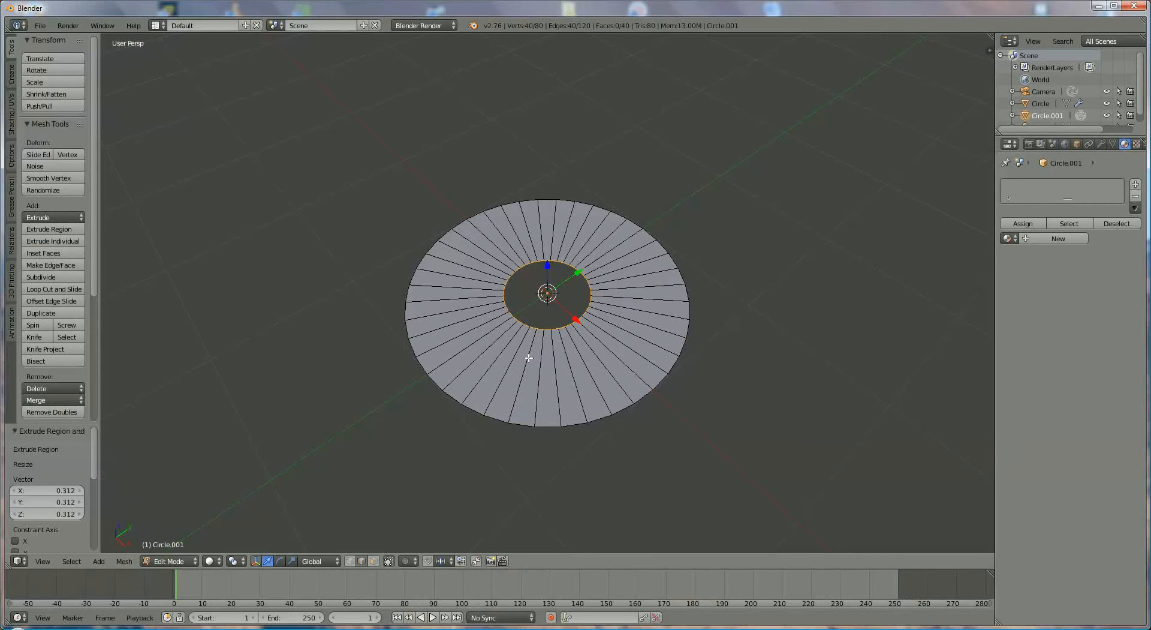
{"action": "left_click", "coordinate": [36, 400]}
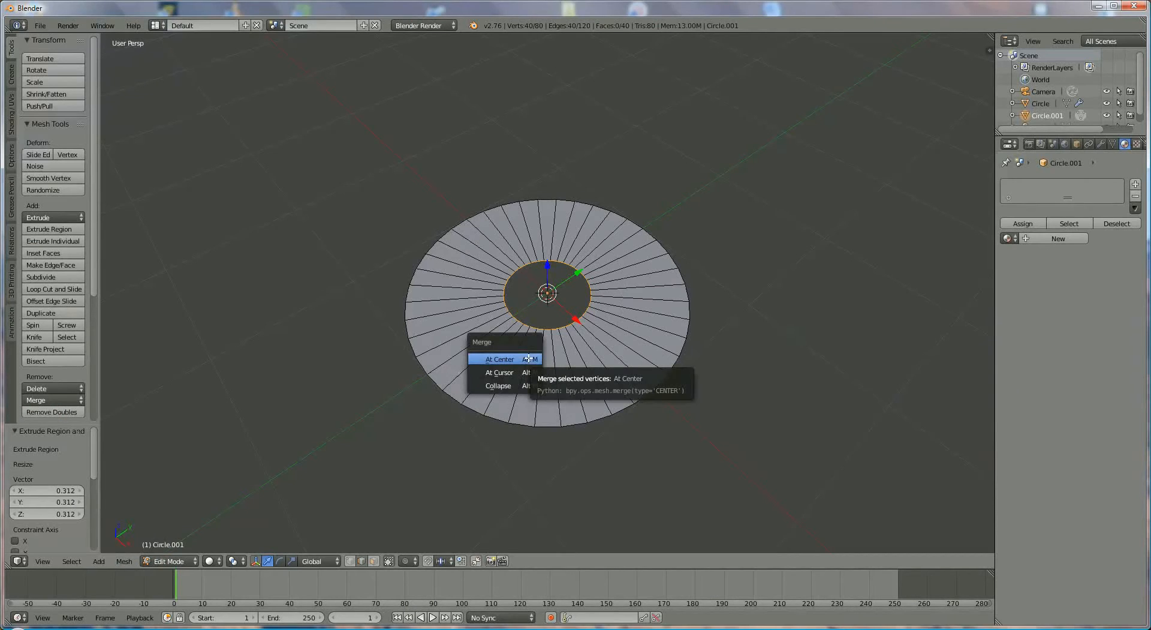
{"action": "left_click", "coordinate": [500, 358]}
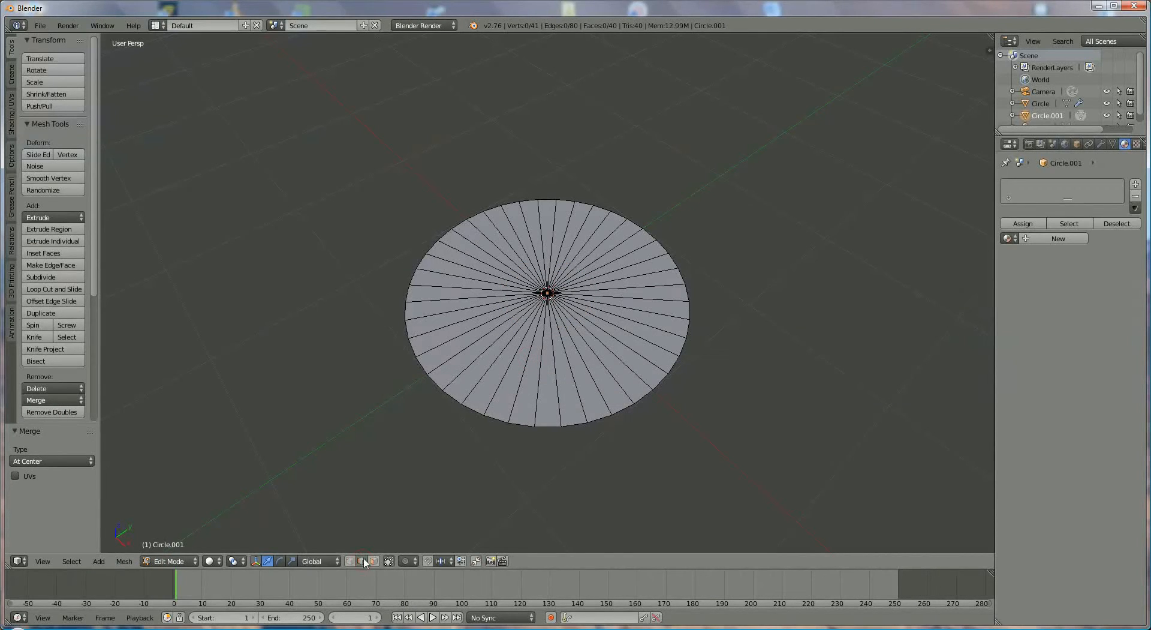
{"action": "left_click", "coordinate": [521, 426]}
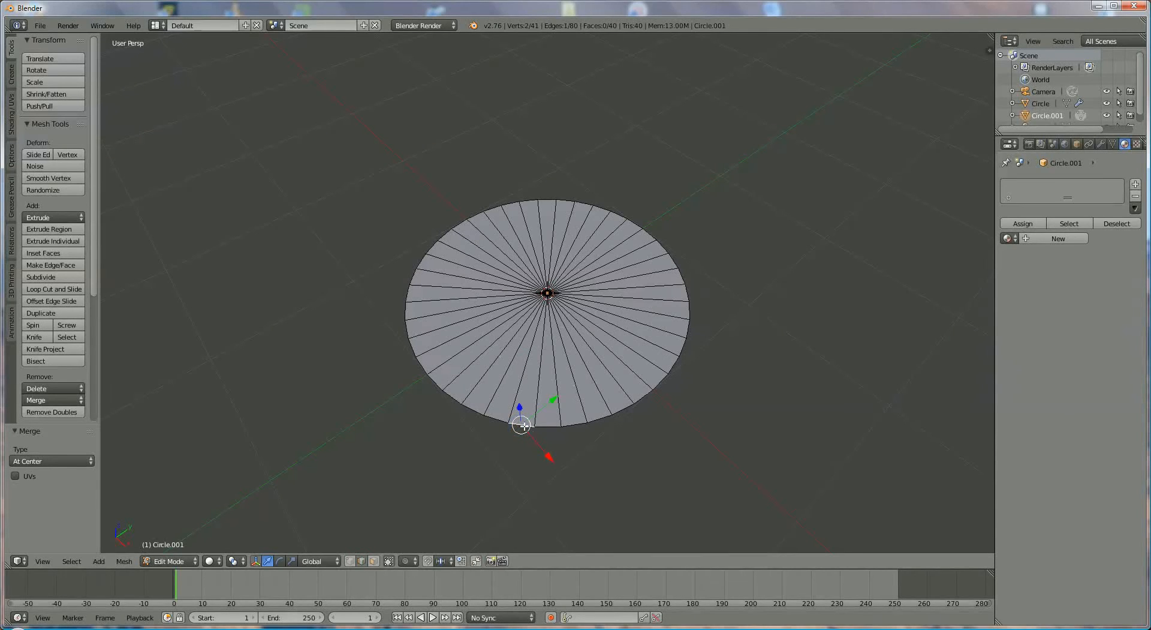
Extrude and scale the outer loop into a bulbous body, narrow neck and widening lip.
{"action": "key", "text": "a"}
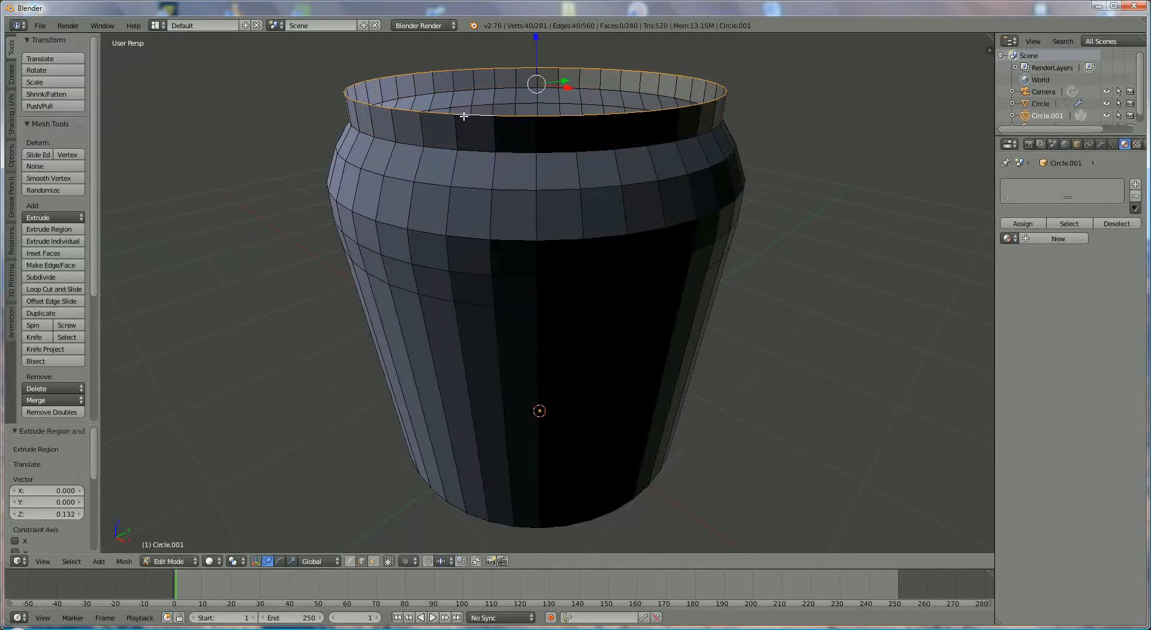
{"action": "key", "text": "s"}
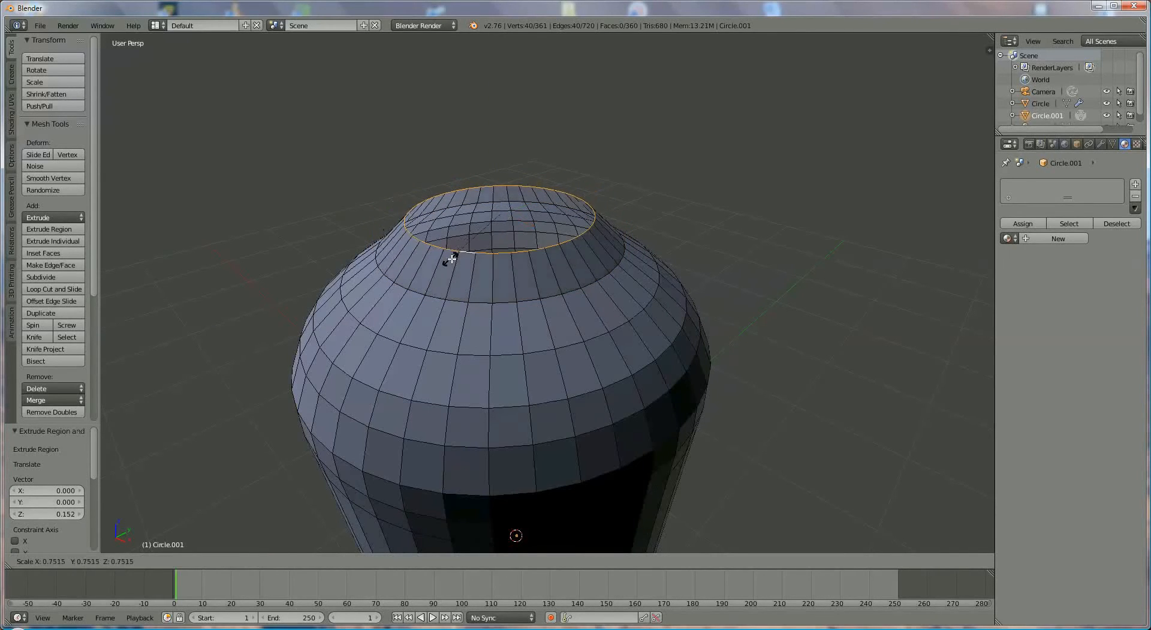
{"action": "mouse_move", "coordinate": [464, 257]}
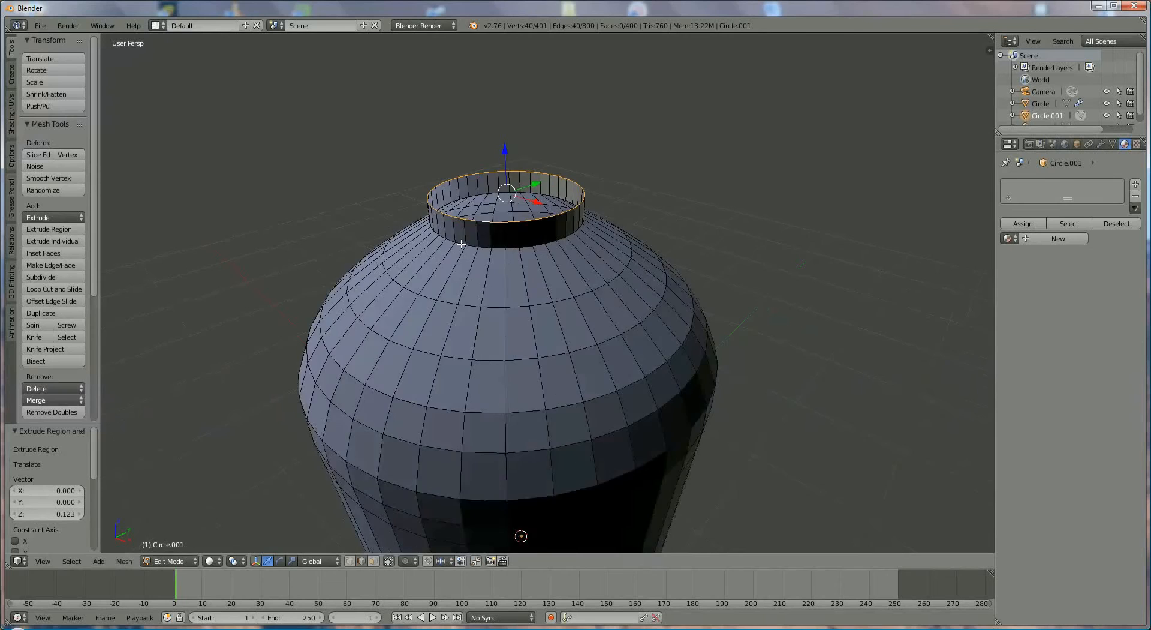
{"action": "scroll", "scroll_direction": "up", "scroll_amount": 3}
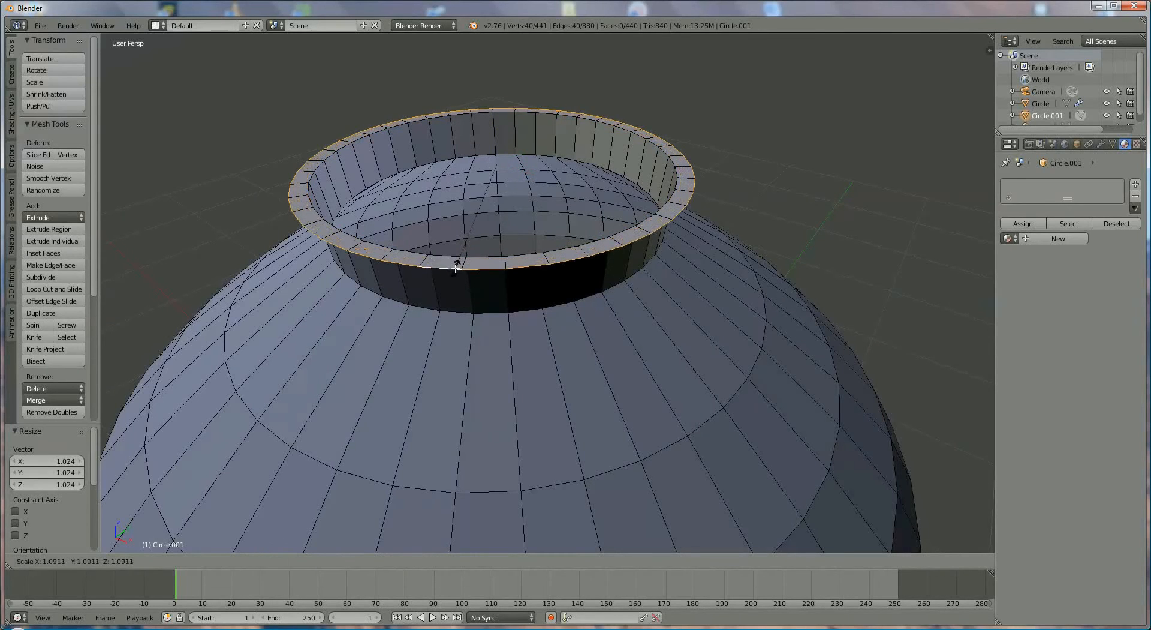
{"action": "mouse_move", "coordinate": [451, 275]}
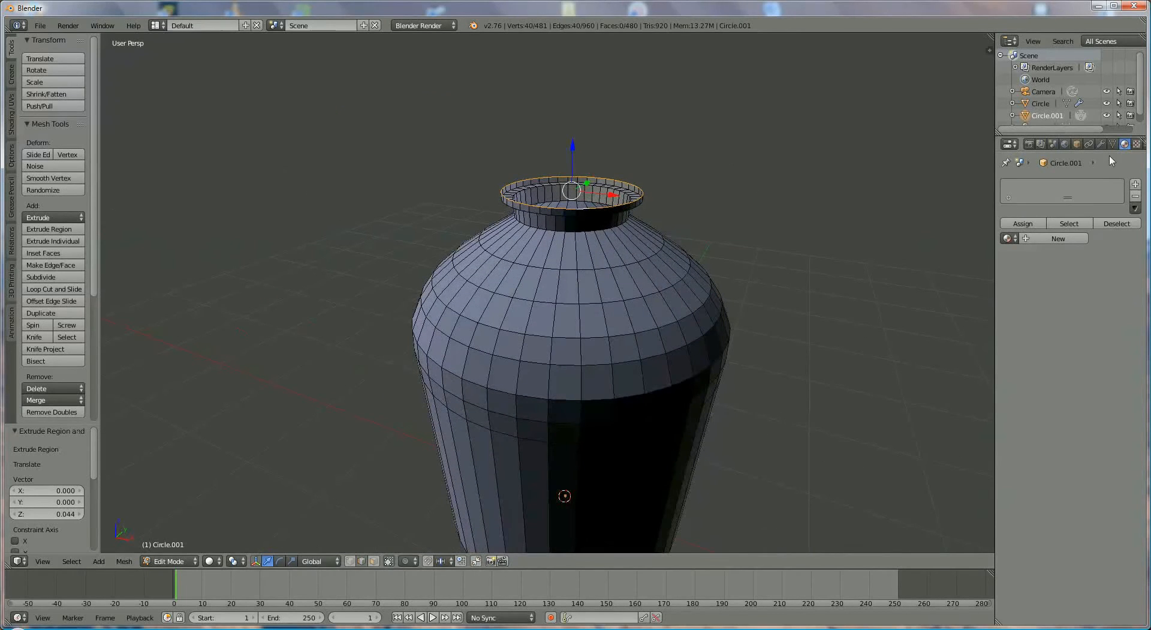
{"action": "mouse_move", "coordinate": [1100, 144]}
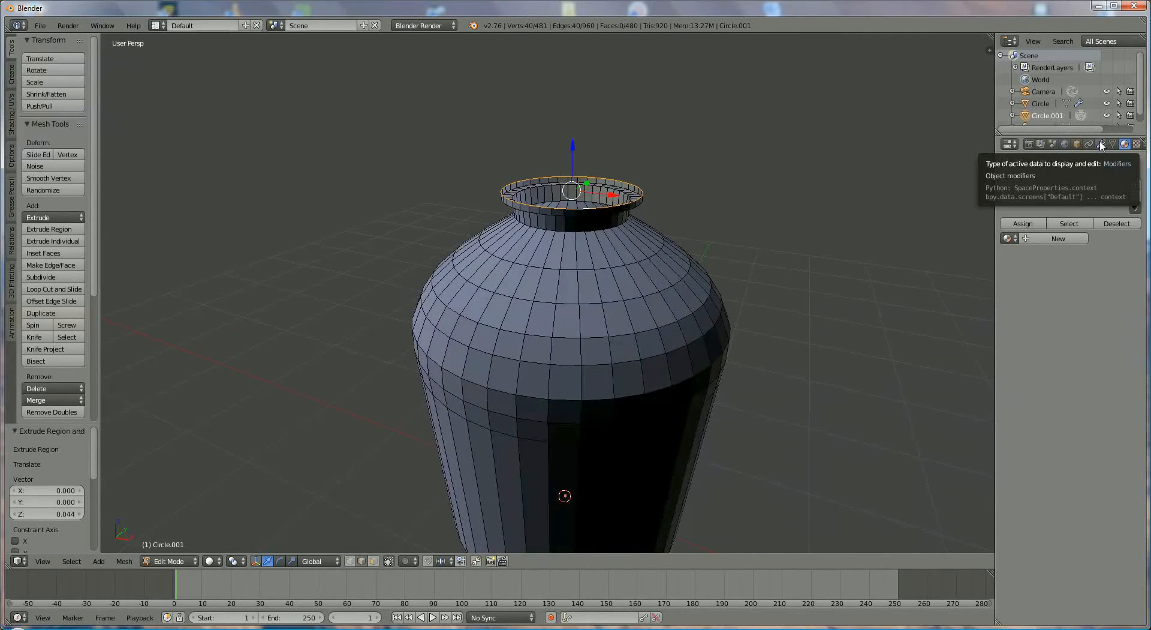
Add a Solidify modifier to the vase, try applying it, and return to Object Mode.
{"action": "left_click", "coordinate": [1102, 144]}
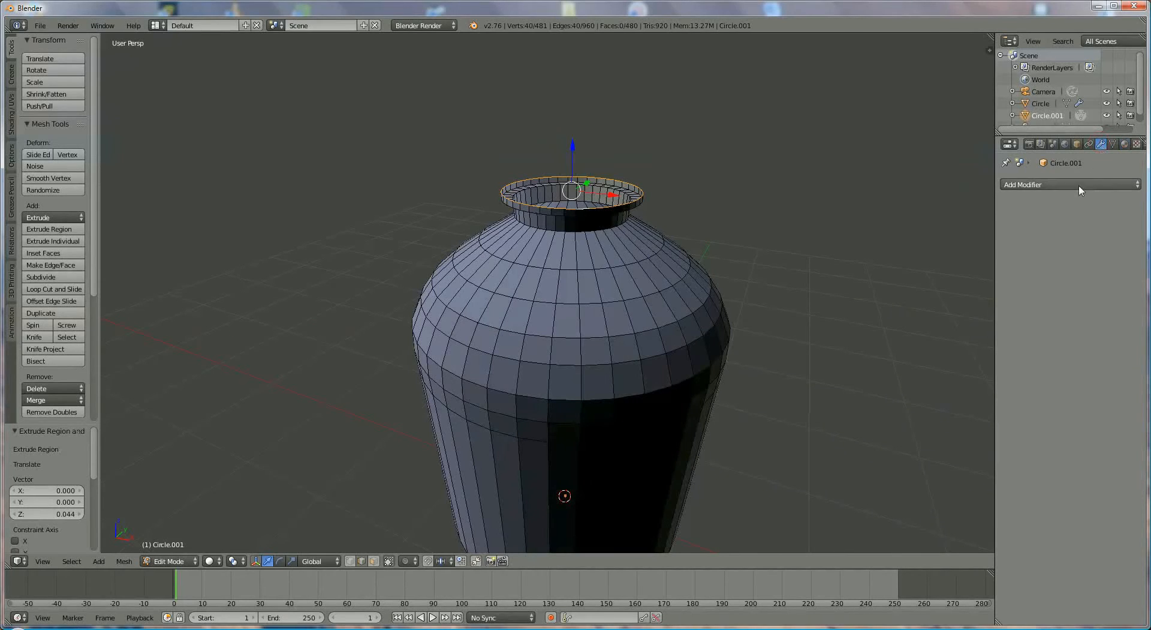
{"action": "left_click", "coordinate": [1063, 184]}
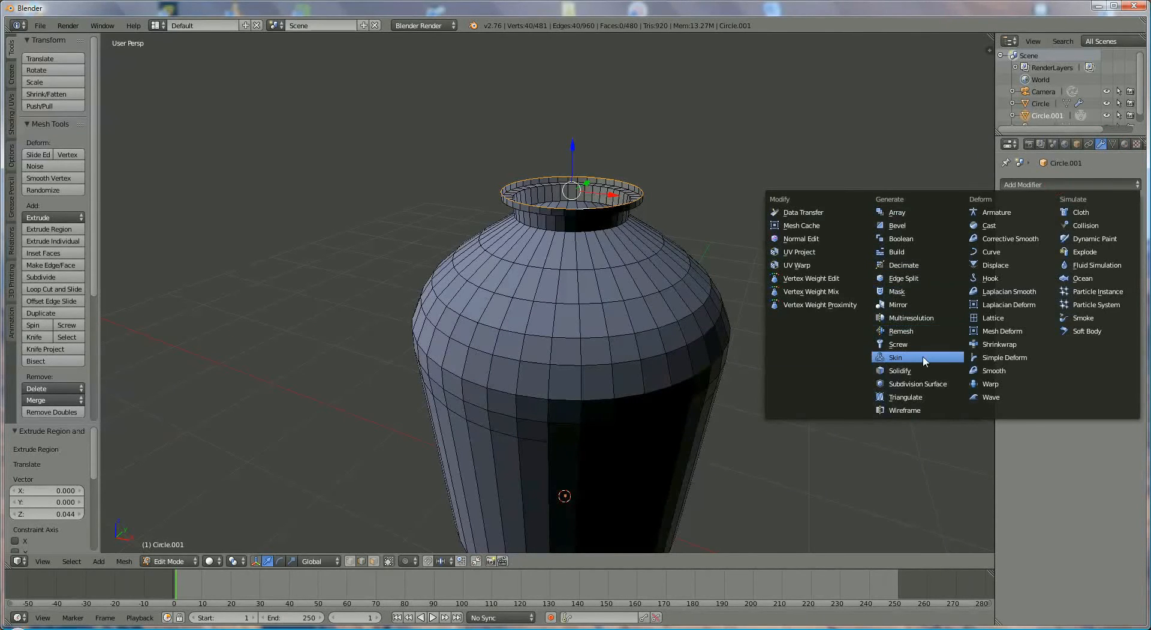
{"action": "left_click", "coordinate": [898, 370]}
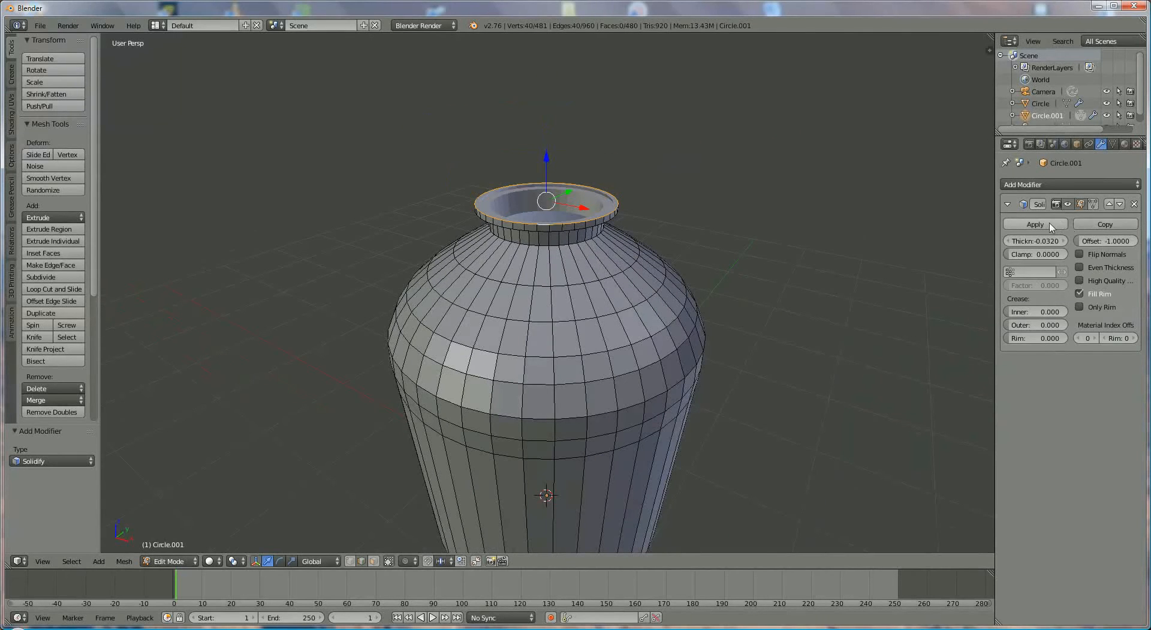
{"action": "left_click", "coordinate": [1034, 224]}
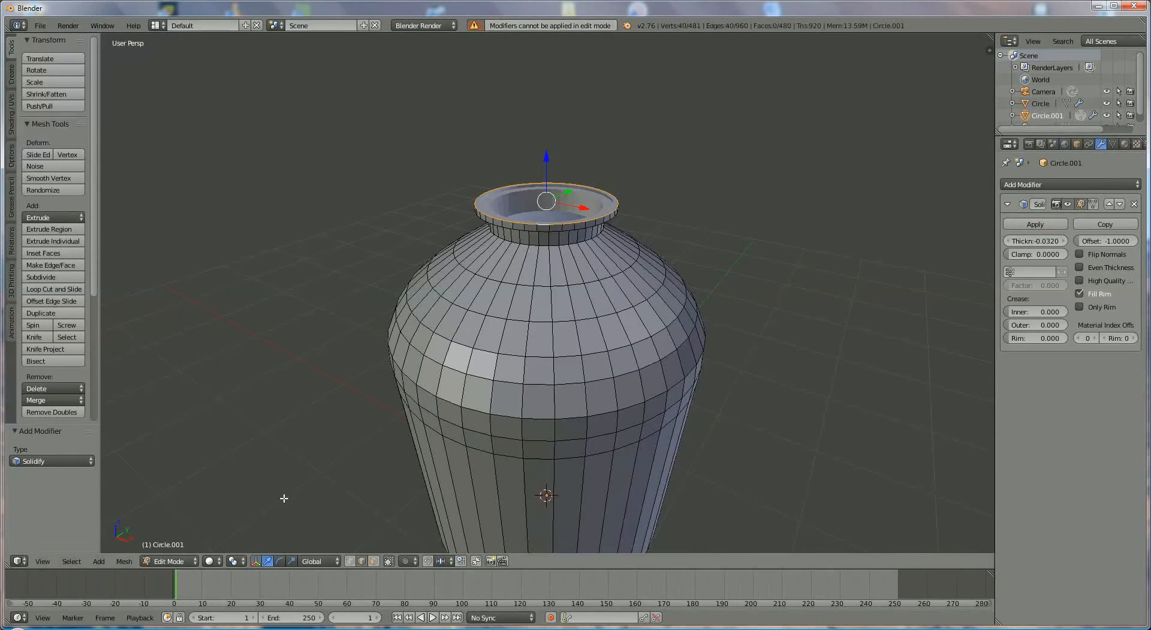
{"action": "left_click", "coordinate": [167, 560]}
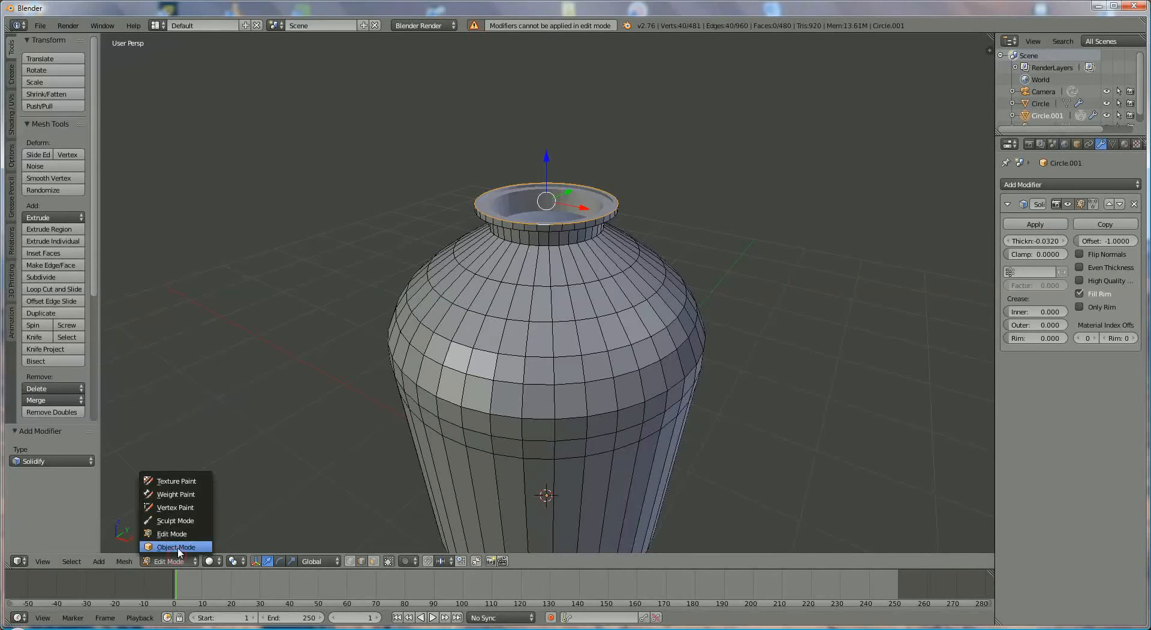
{"action": "left_click", "coordinate": [177, 546]}
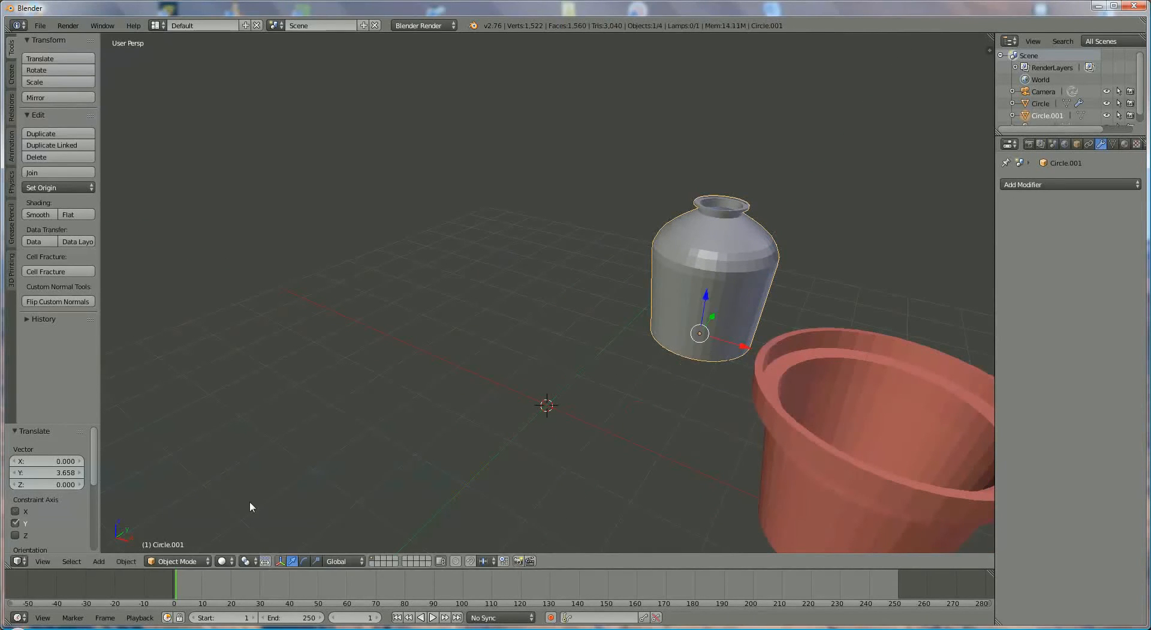
Add a UV sphere, then assign the terracota material to the vase.
{"action": "left_click", "coordinate": [98, 561]}
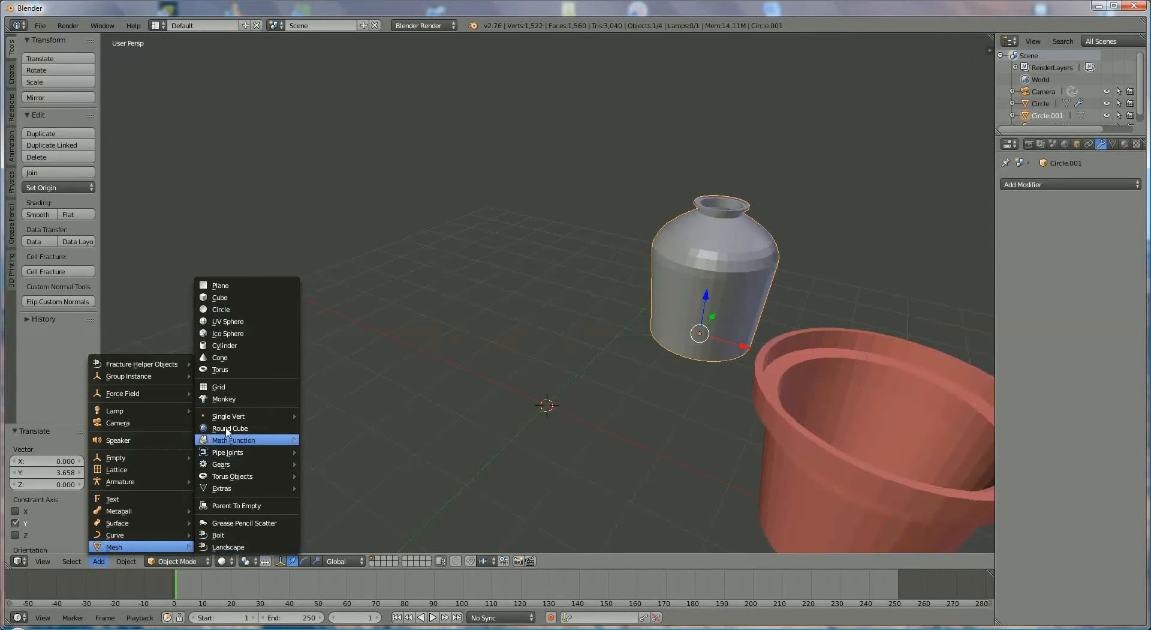
{"action": "mouse_move", "coordinate": [236, 358]}
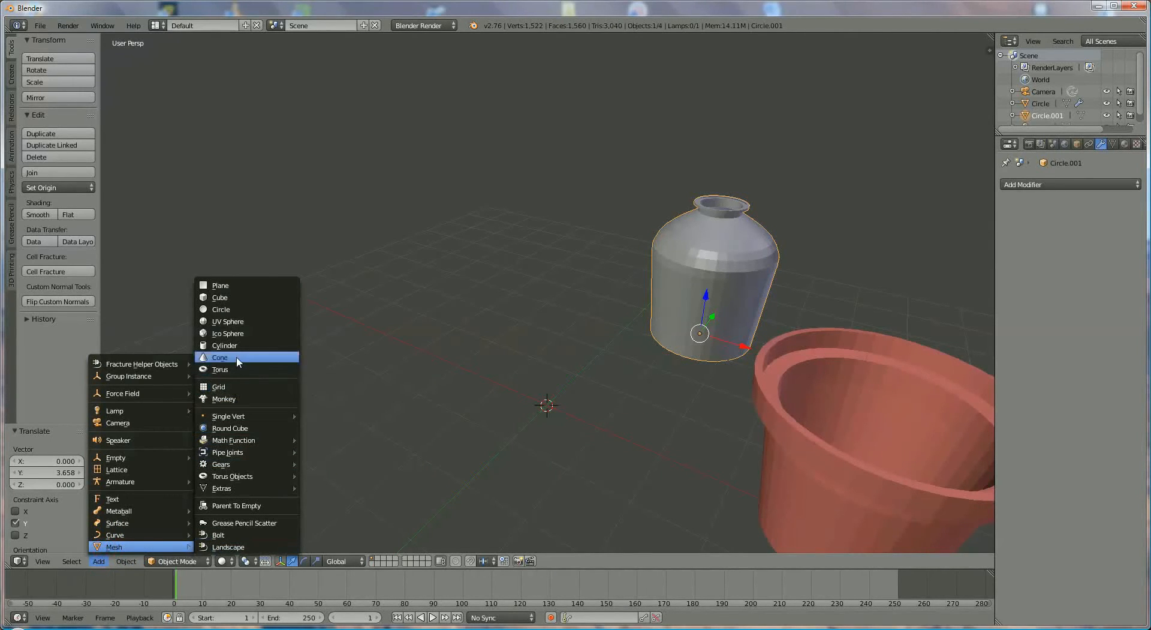
{"action": "mouse_move", "coordinate": [246, 357]}
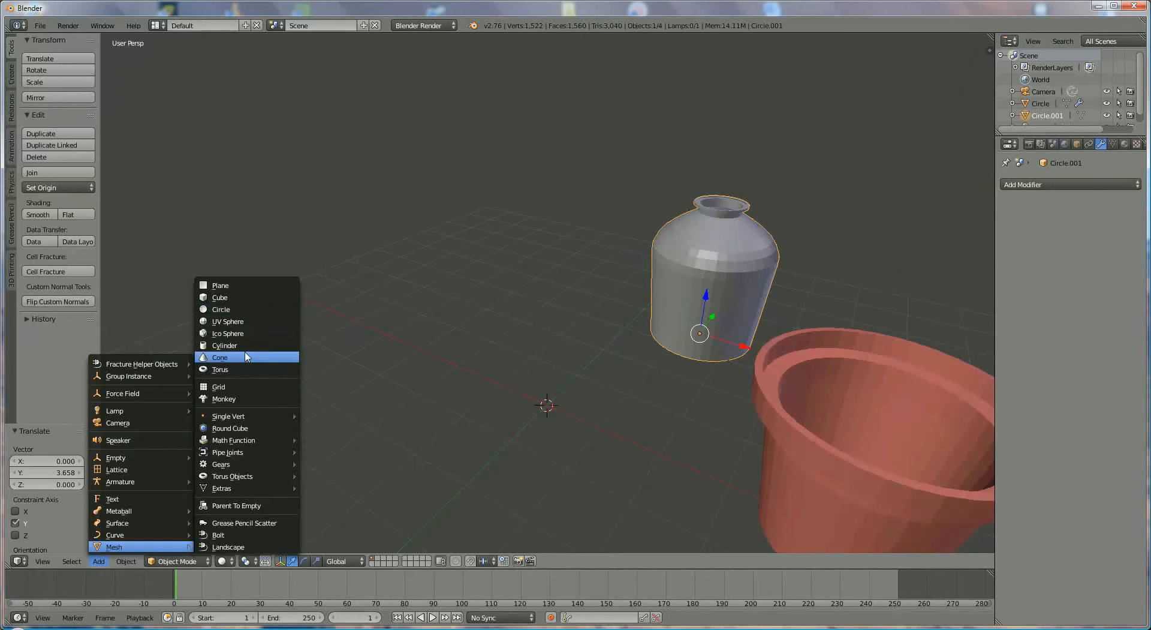
{"action": "mouse_move", "coordinate": [247, 321]}
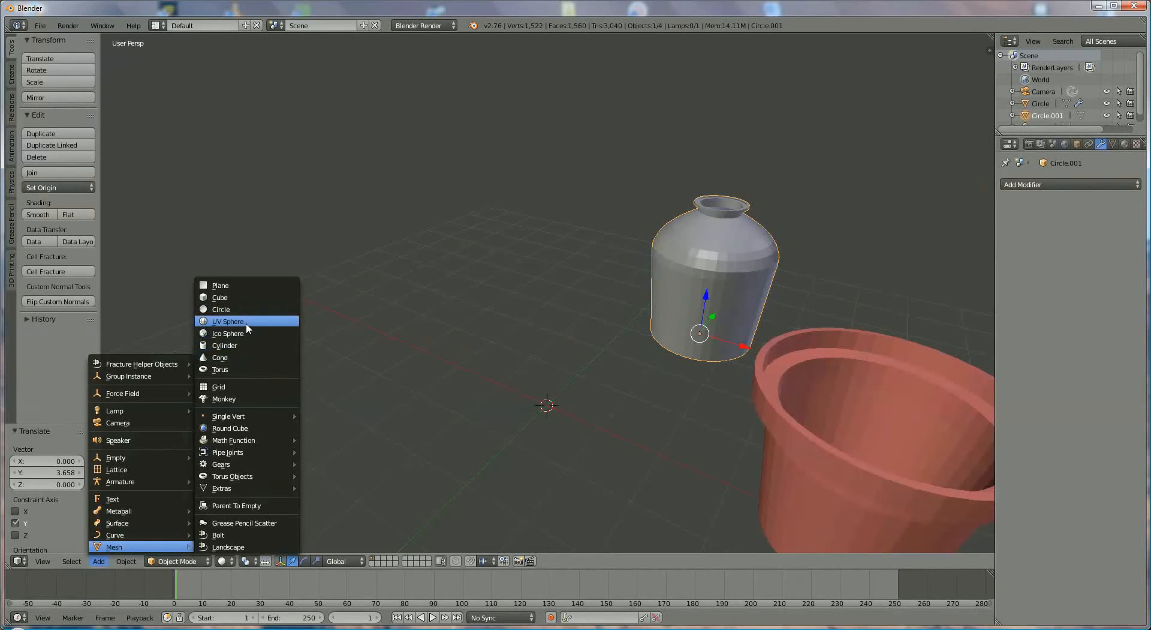
{"action": "left_click", "coordinate": [229, 321]}
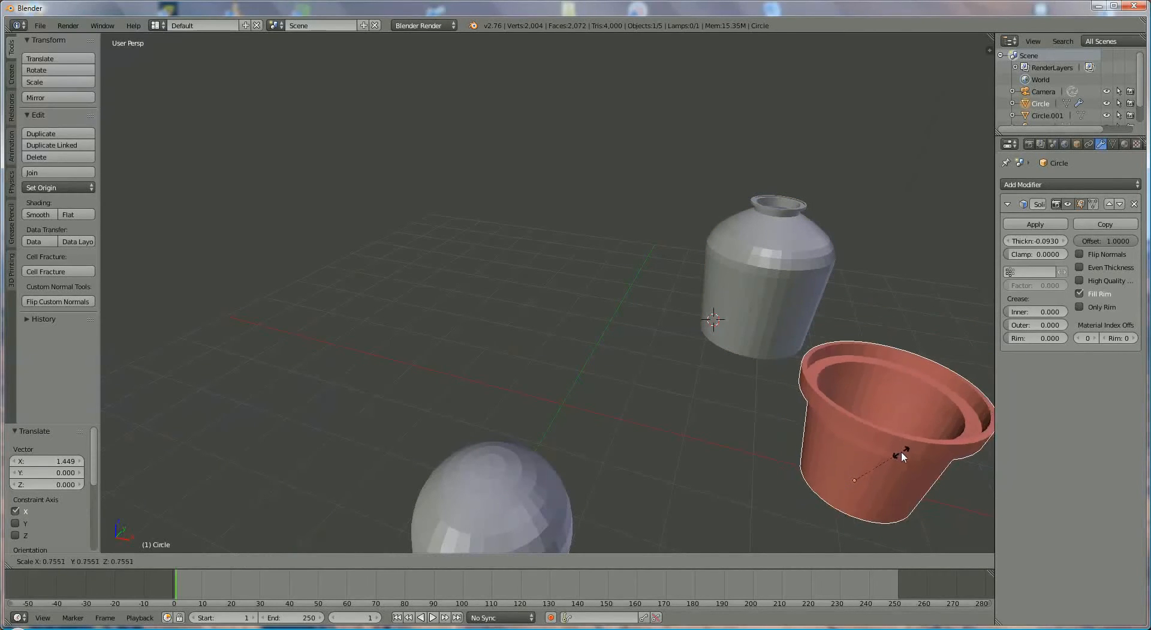
{"action": "left_click", "coordinate": [763, 279]}
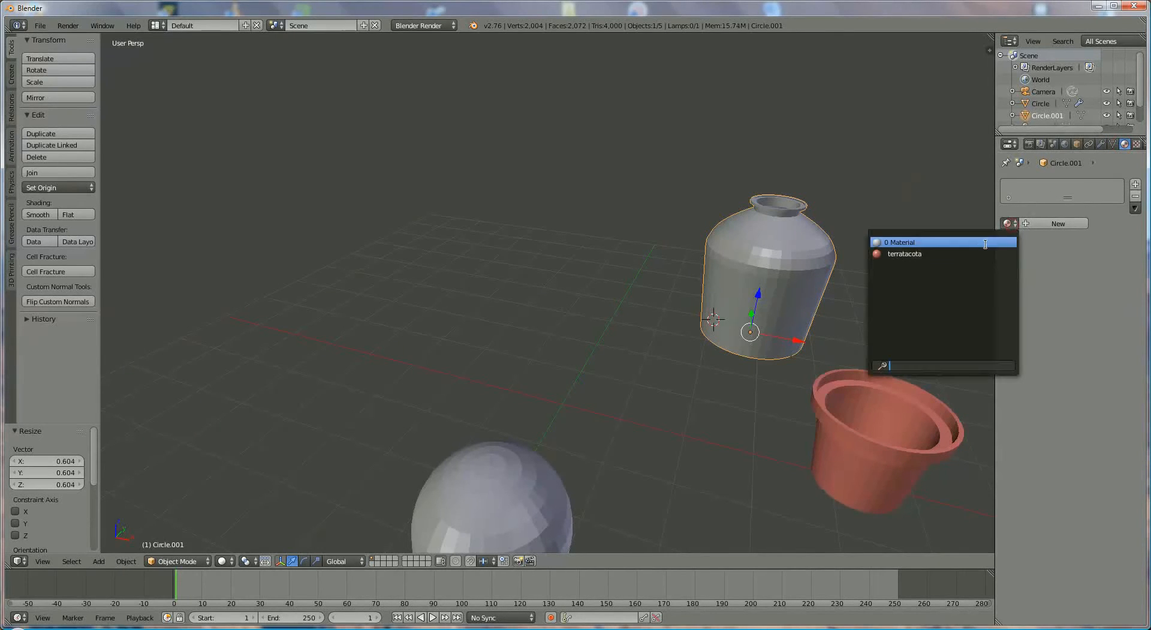
{"action": "left_click", "coordinate": [905, 253]}
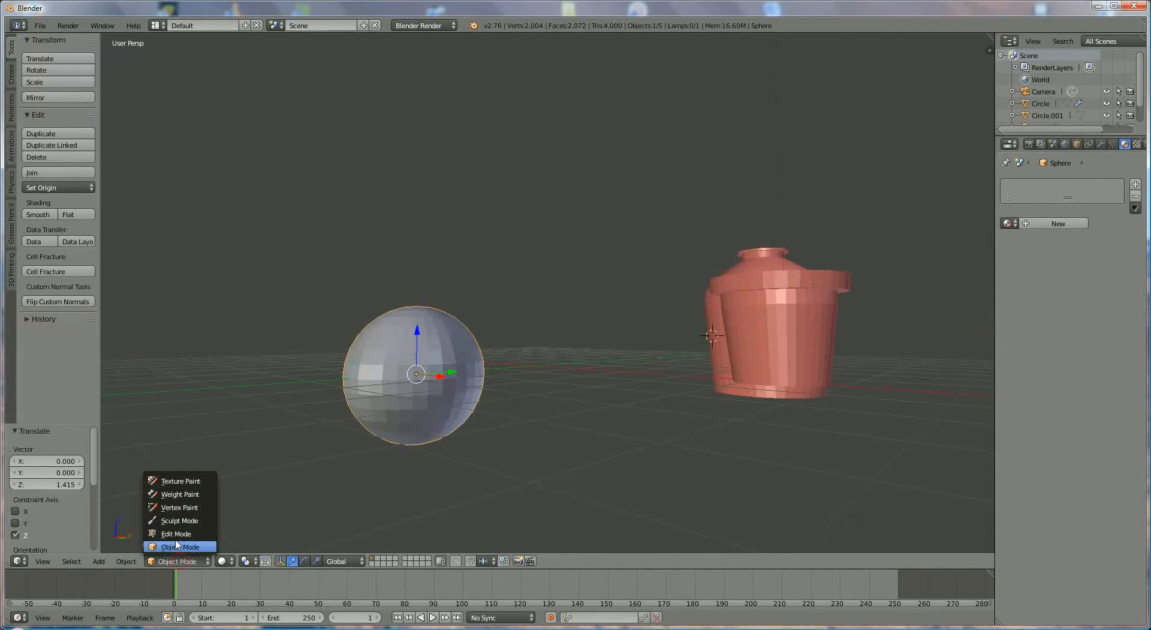
Toggle the UV sphere through Edit Mode and scale it to about 0.79.
{"action": "left_click", "coordinate": [176, 533]}
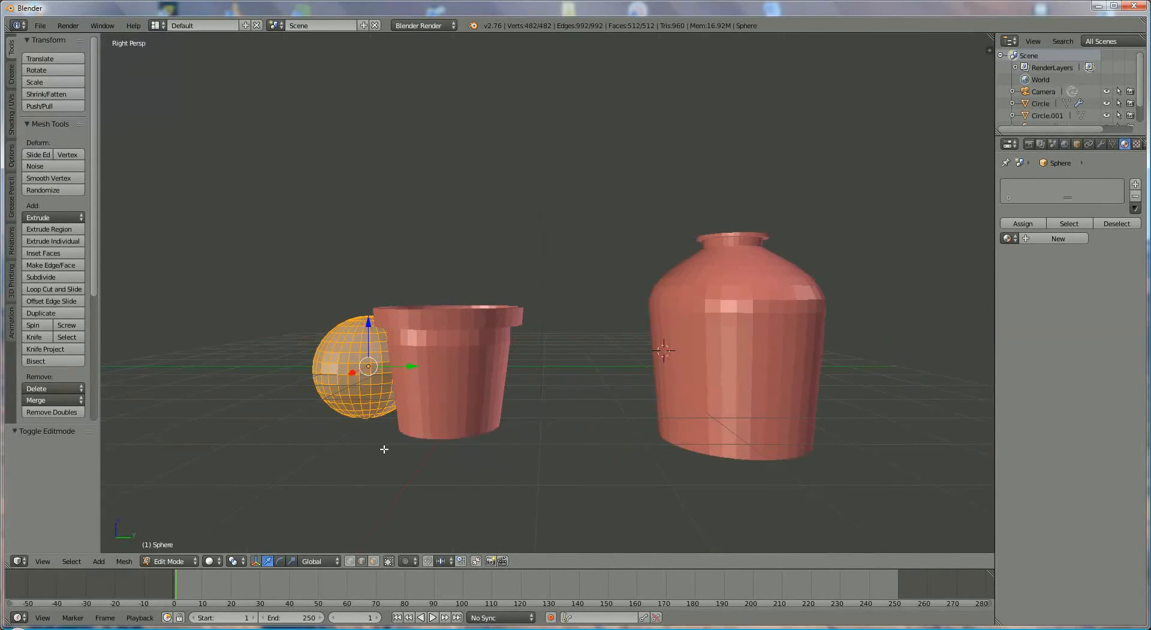
{"action": "mouse_move", "coordinate": [473, 321]}
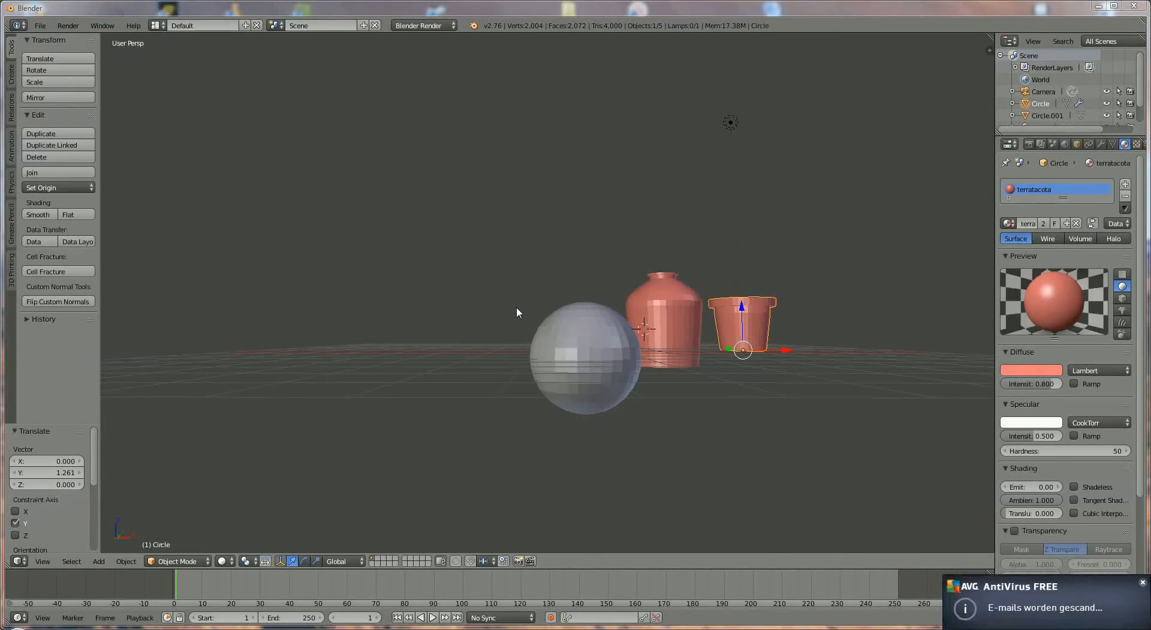
{"action": "mouse_move", "coordinate": [648, 387]}
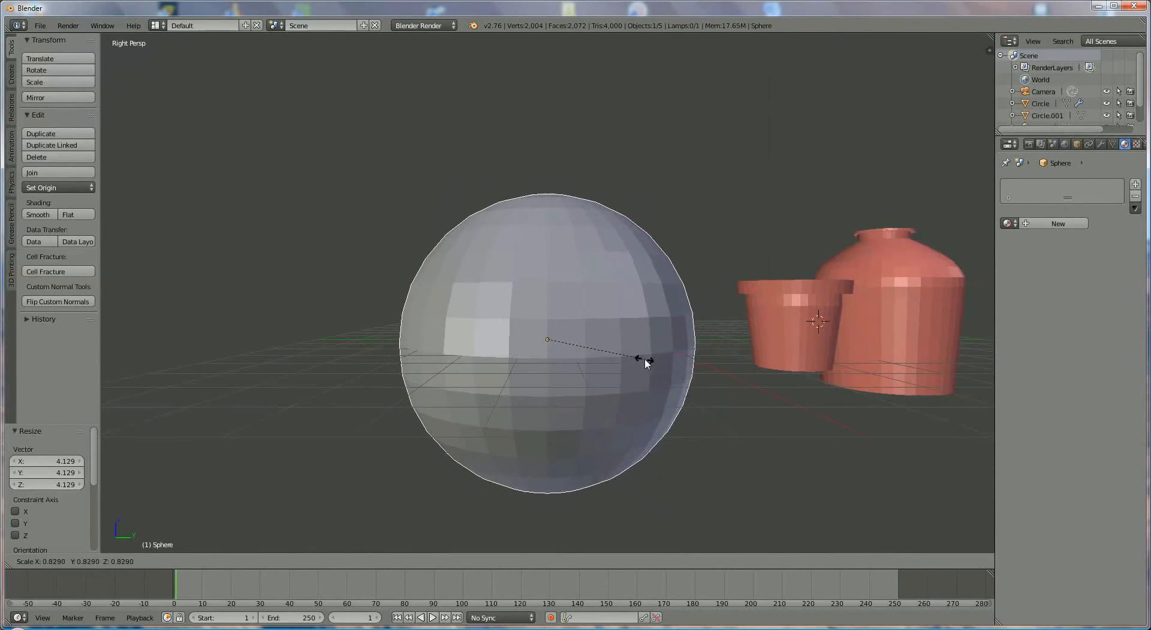
{"action": "left_click", "coordinate": [177, 560]}
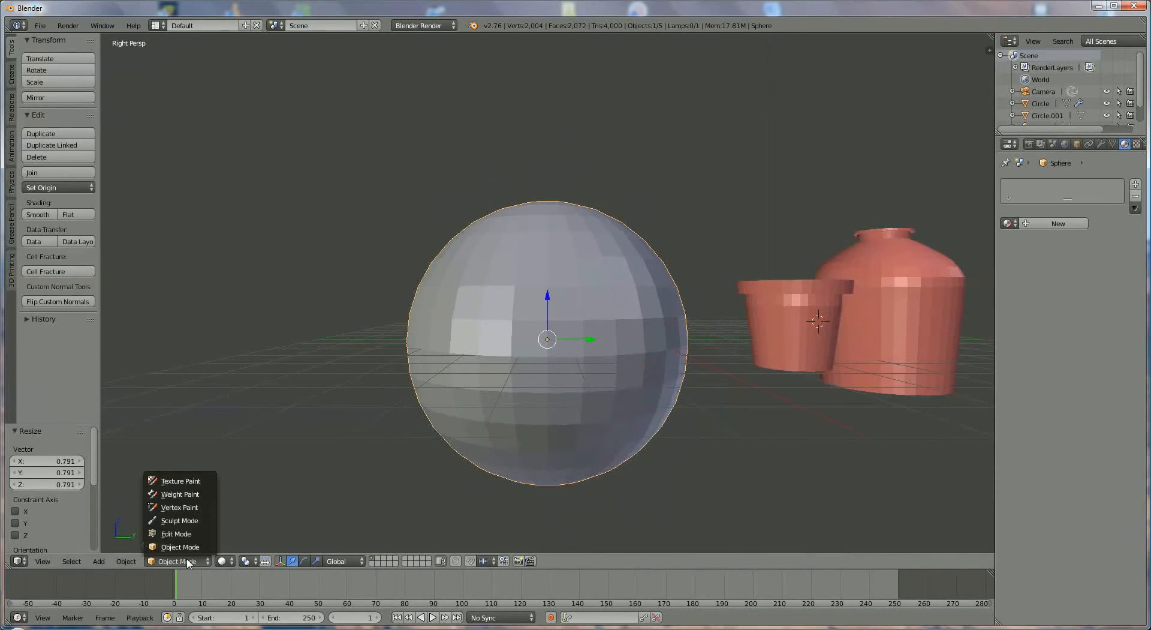
In Edit Mode, delete the sphere's lower-half faces to leave a dome, then orbit to inspect.
{"action": "left_click", "coordinate": [176, 533]}
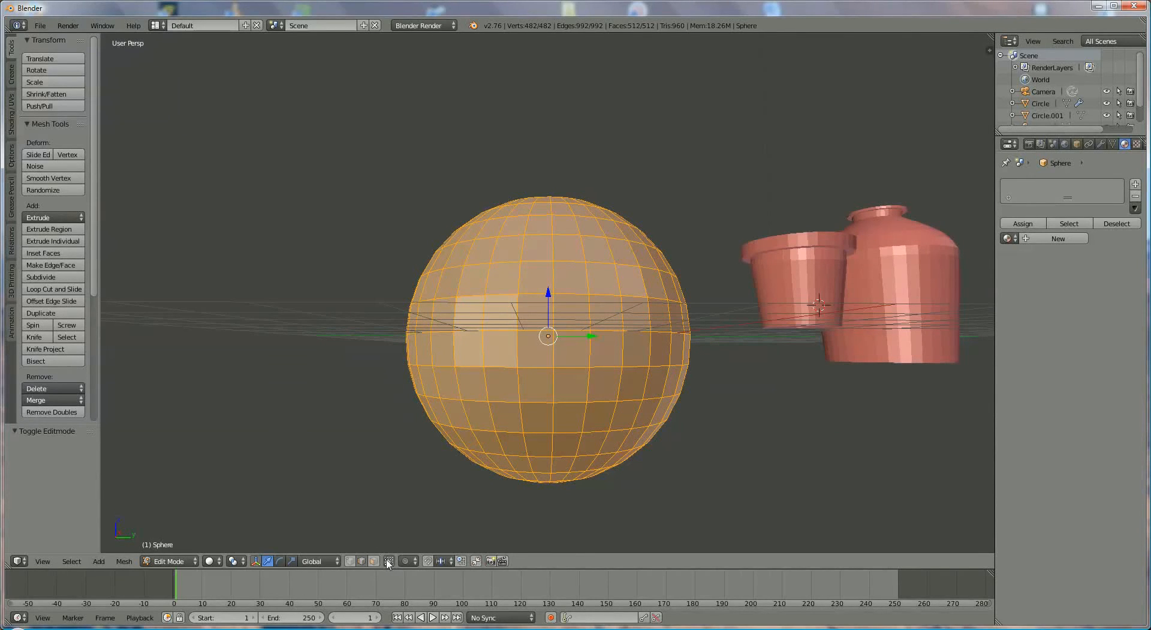
{"action": "mouse_move", "coordinate": [389, 561]}
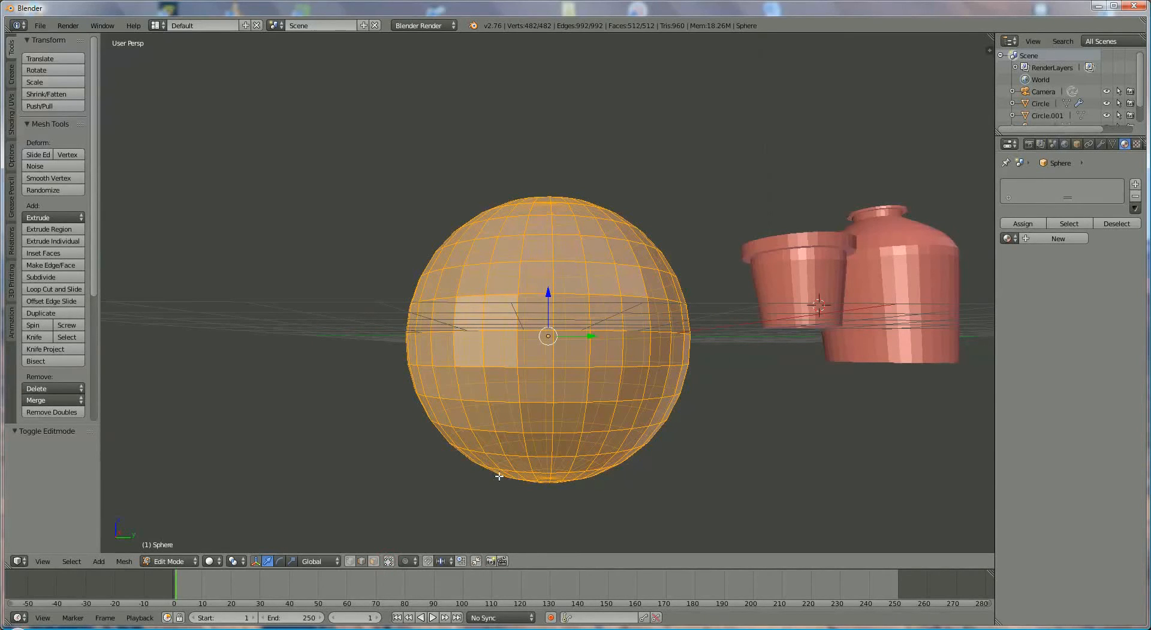
{"action": "mouse_move", "coordinate": [351, 560]}
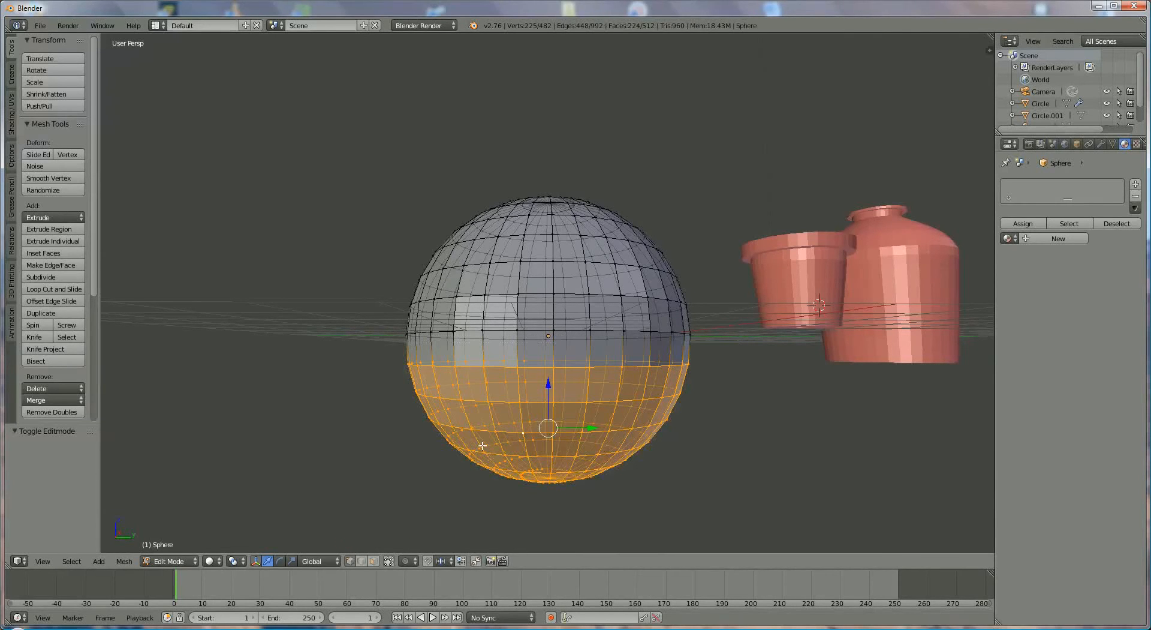
{"action": "left_click", "coordinate": [36, 388]}
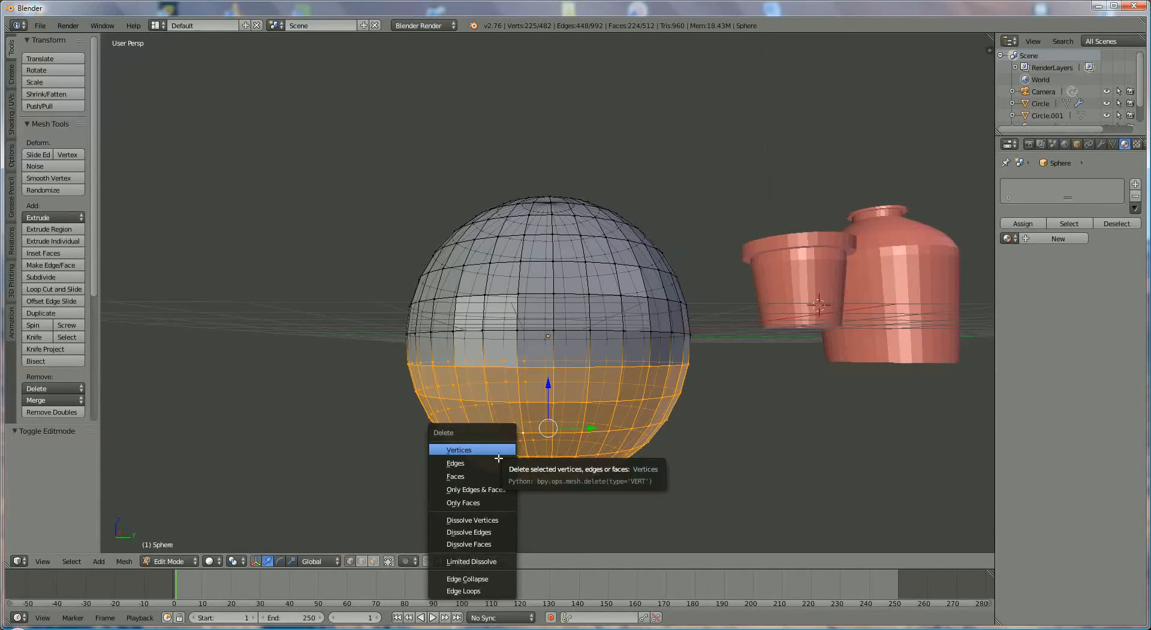
{"action": "left_click", "coordinate": [455, 475]}
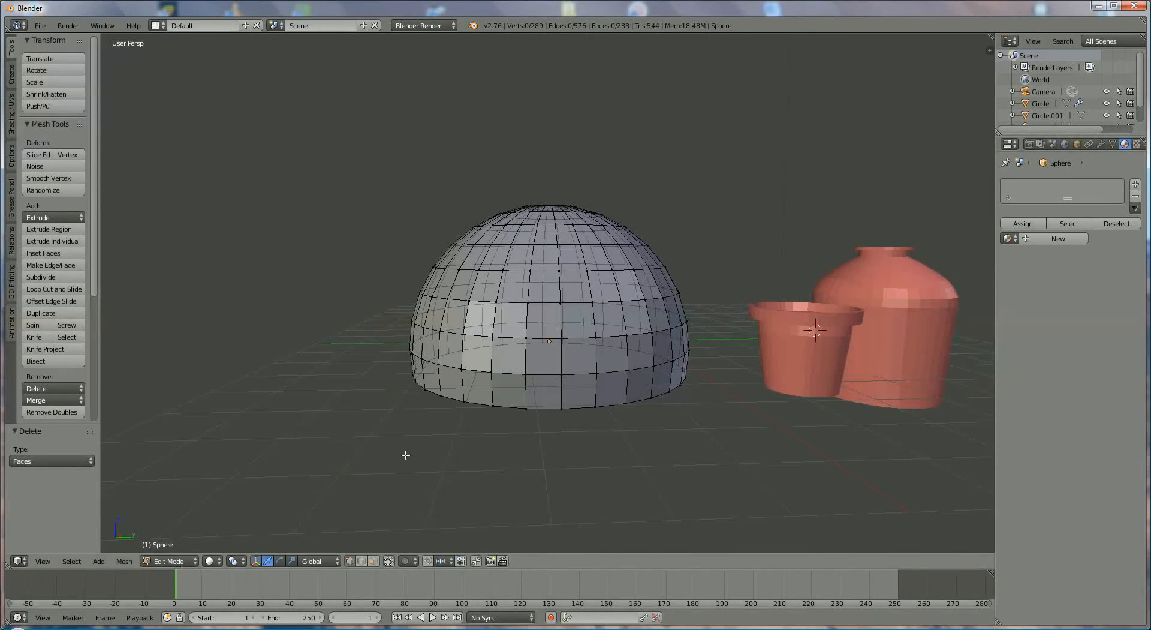
{"action": "left_click_drag", "start_coordinate": [430, 124], "coordinate": [518, 180]}
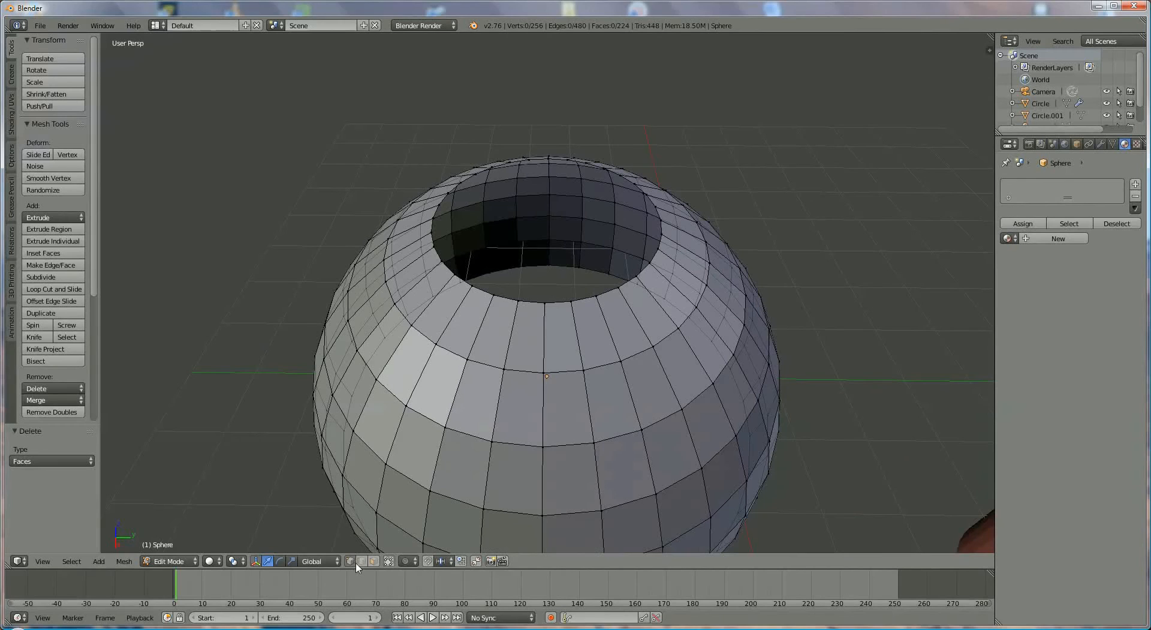
{"action": "mouse_move", "coordinate": [365, 560]}
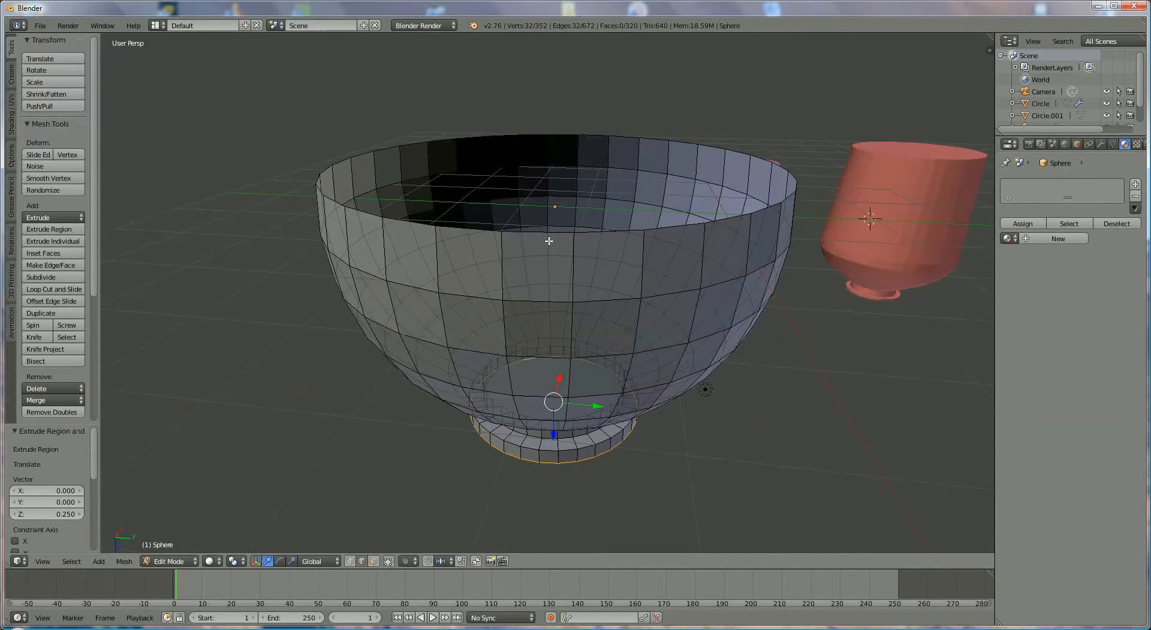
{"action": "mouse_move", "coordinate": [546, 234]}
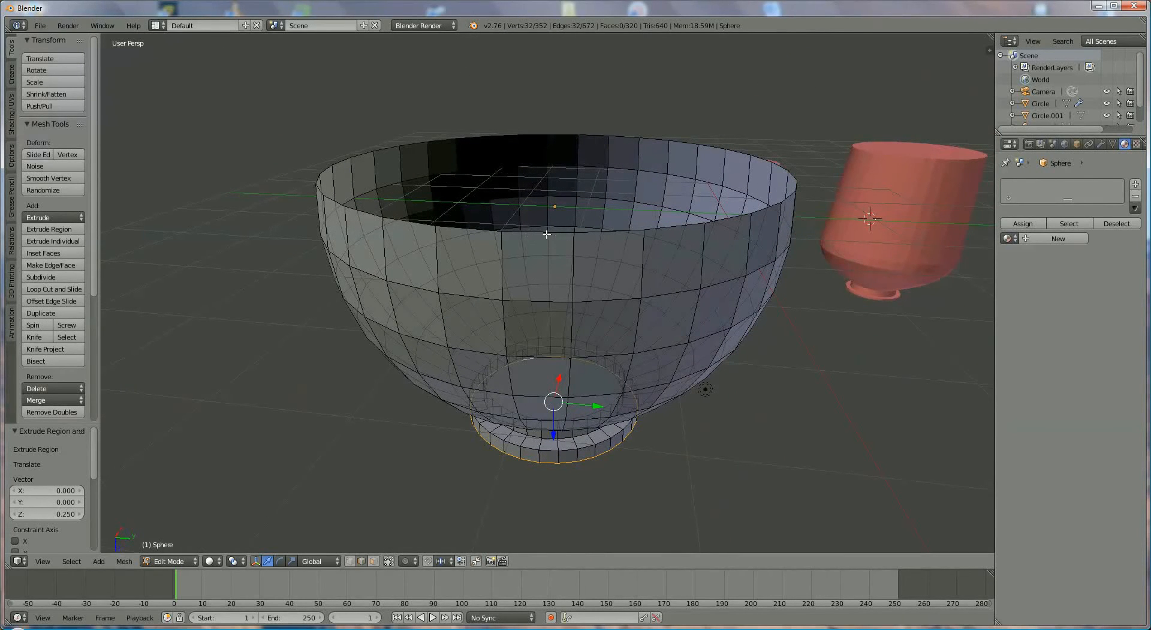
Select the bowl's rim loop to start building the vase upward.
{"action": "left_click", "coordinate": [543, 233]}
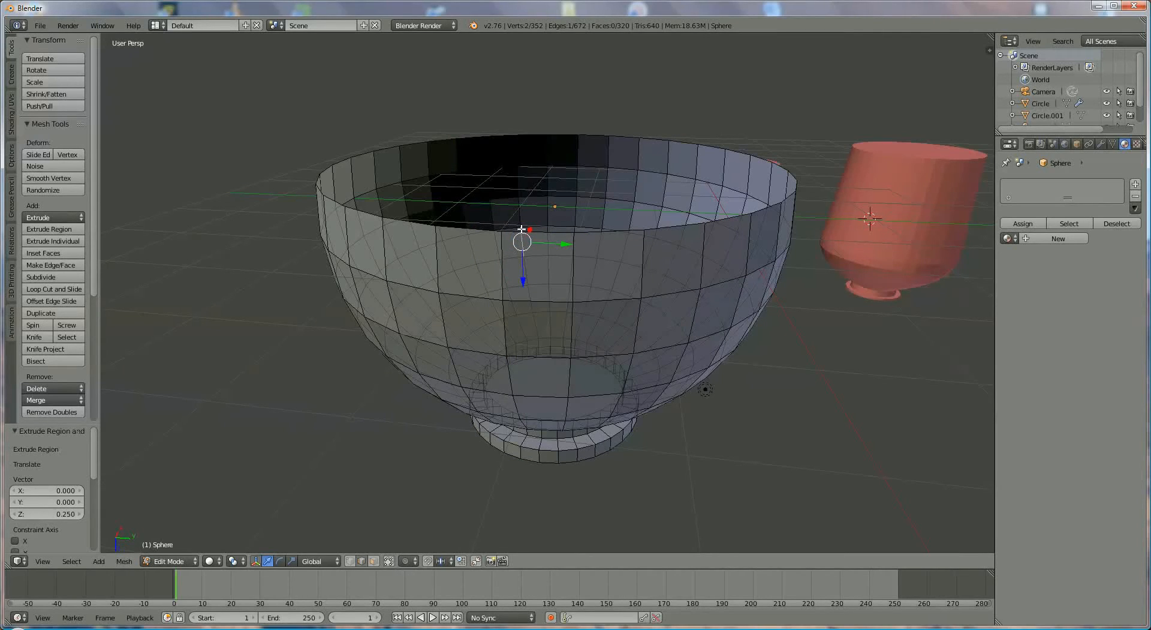
{"action": "mouse_move", "coordinate": [457, 226]}
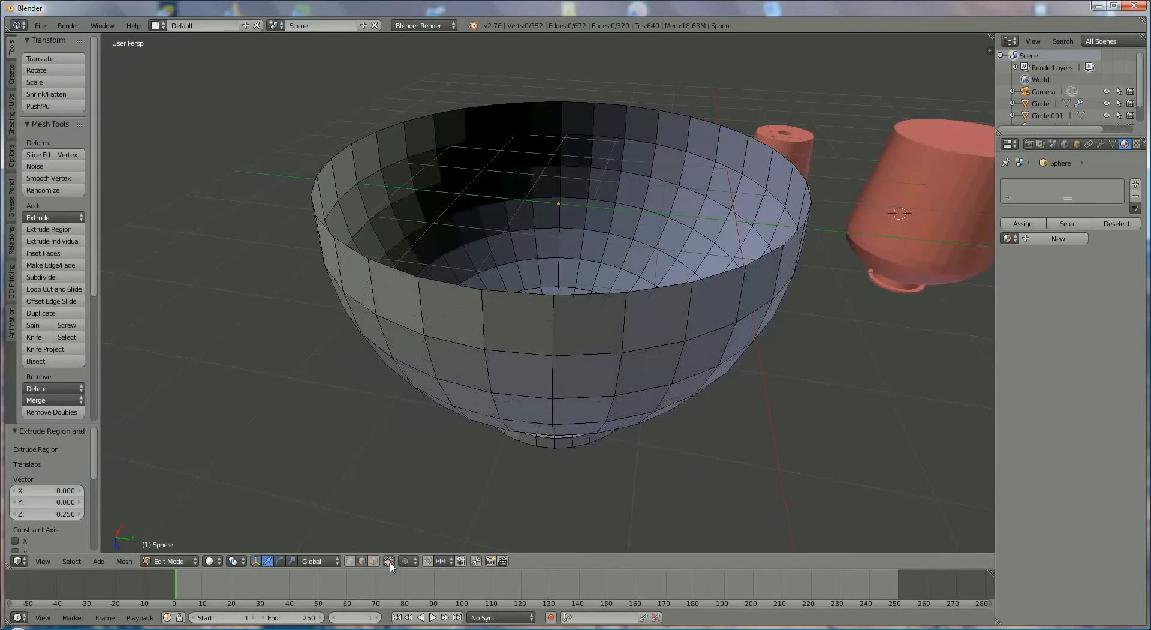
{"action": "mouse_move", "coordinate": [526, 292]}
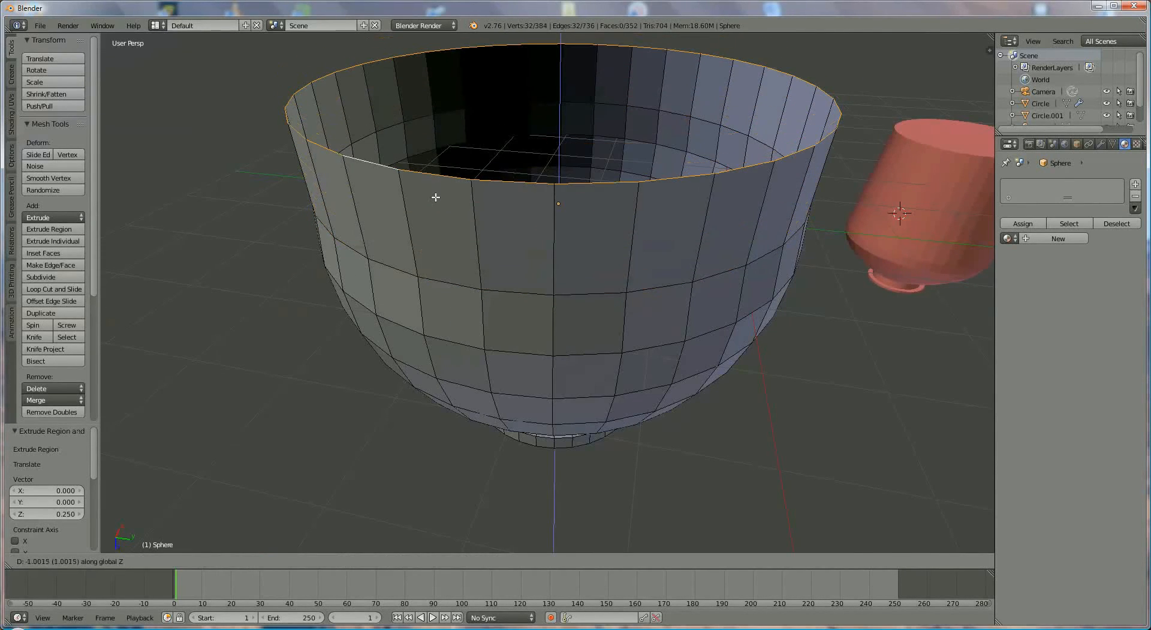
{"action": "mouse_move", "coordinate": [438, 240]}
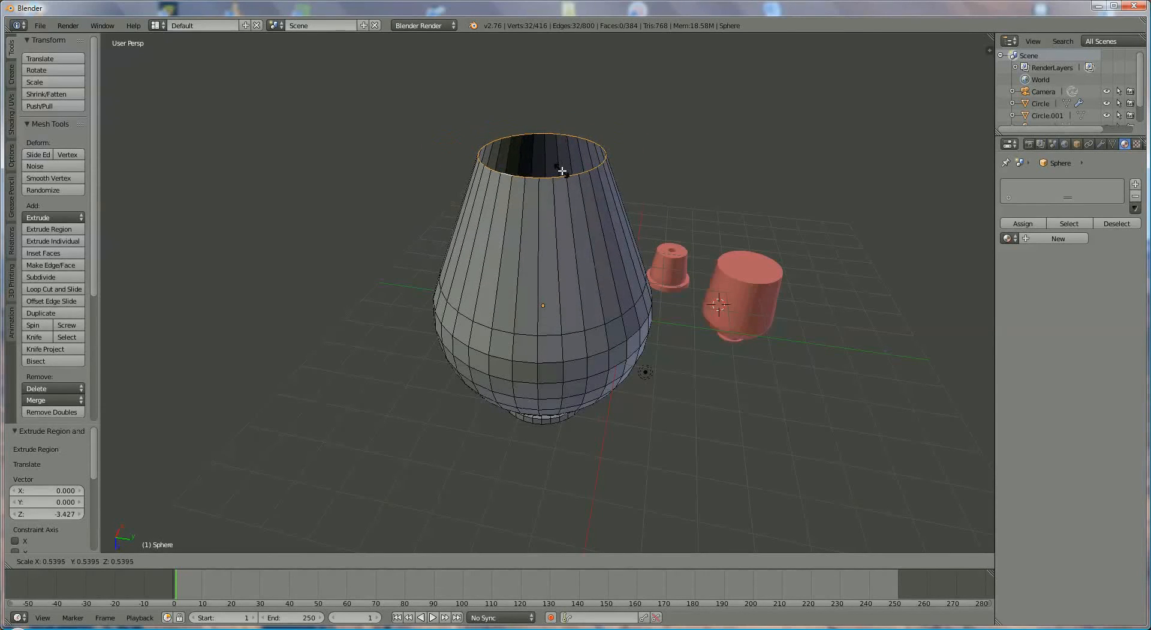
{"action": "mouse_move", "coordinate": [562, 171]}
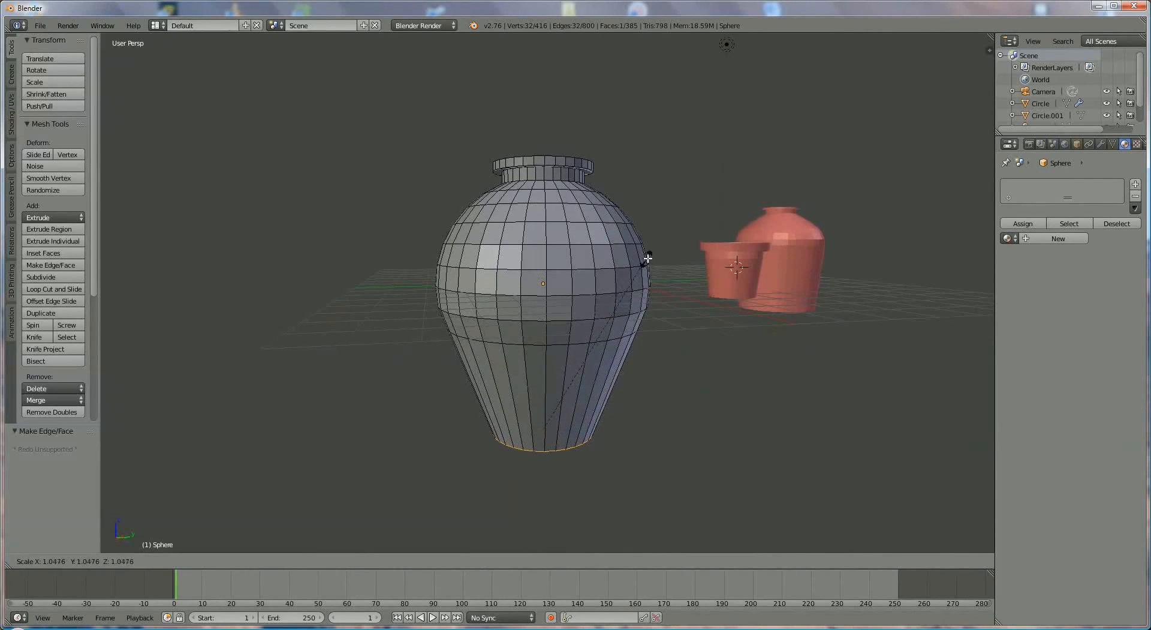
{"action": "mouse_move", "coordinate": [703, 239]}
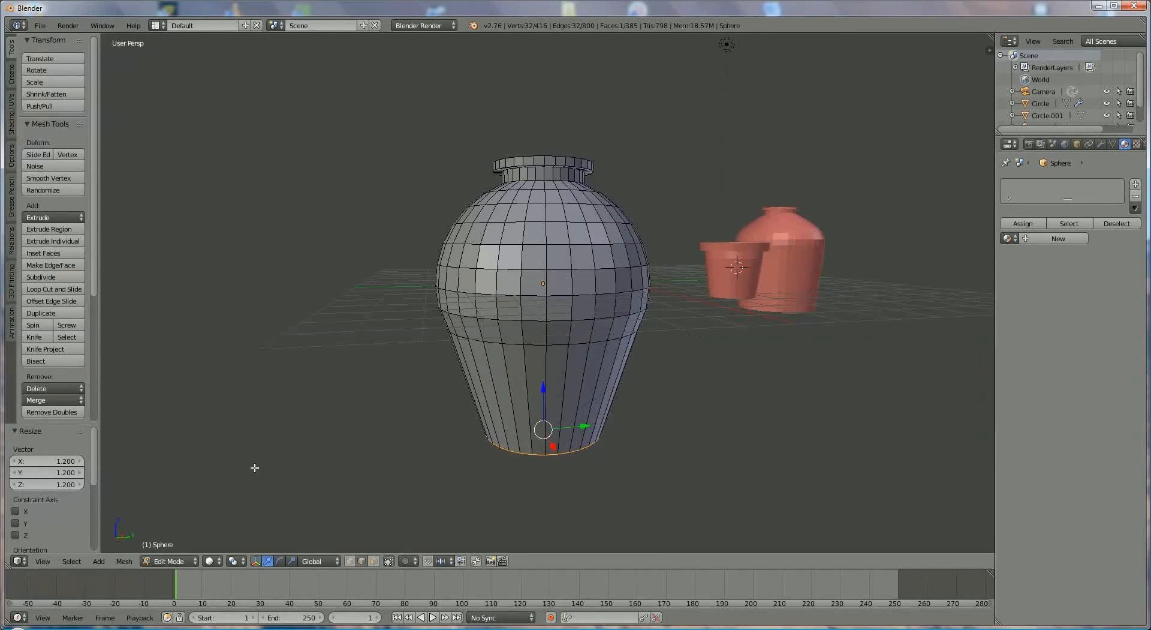
Return to Object Mode and assign the 'terracotta' material to the vase.
{"action": "left_click", "coordinate": [168, 561]}
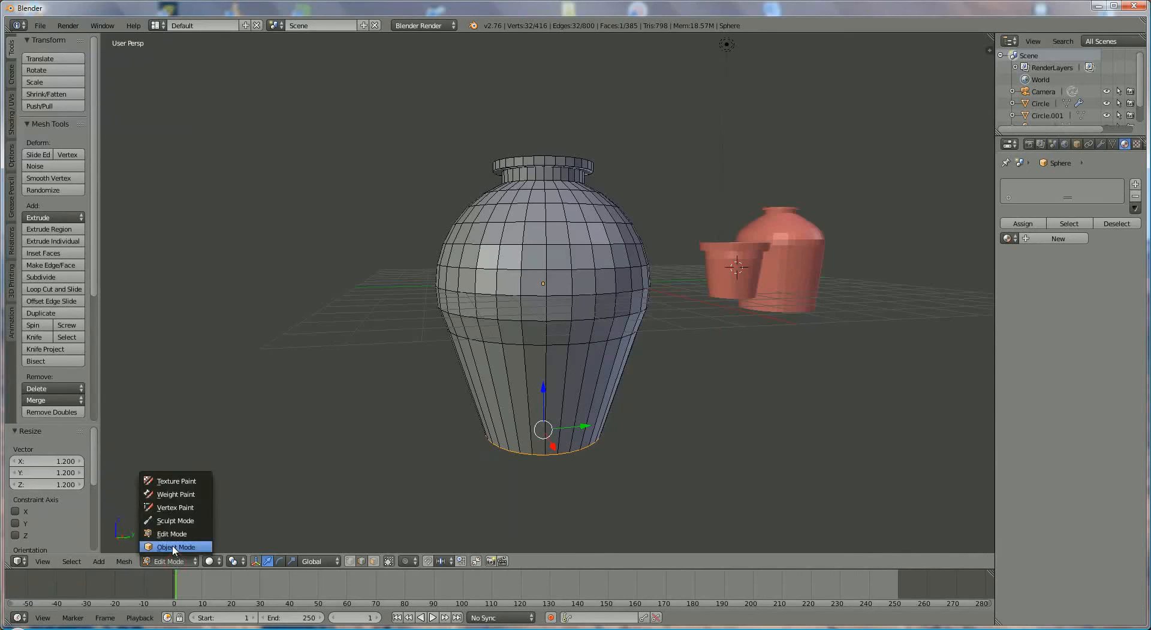
{"action": "left_click", "coordinate": [177, 547]}
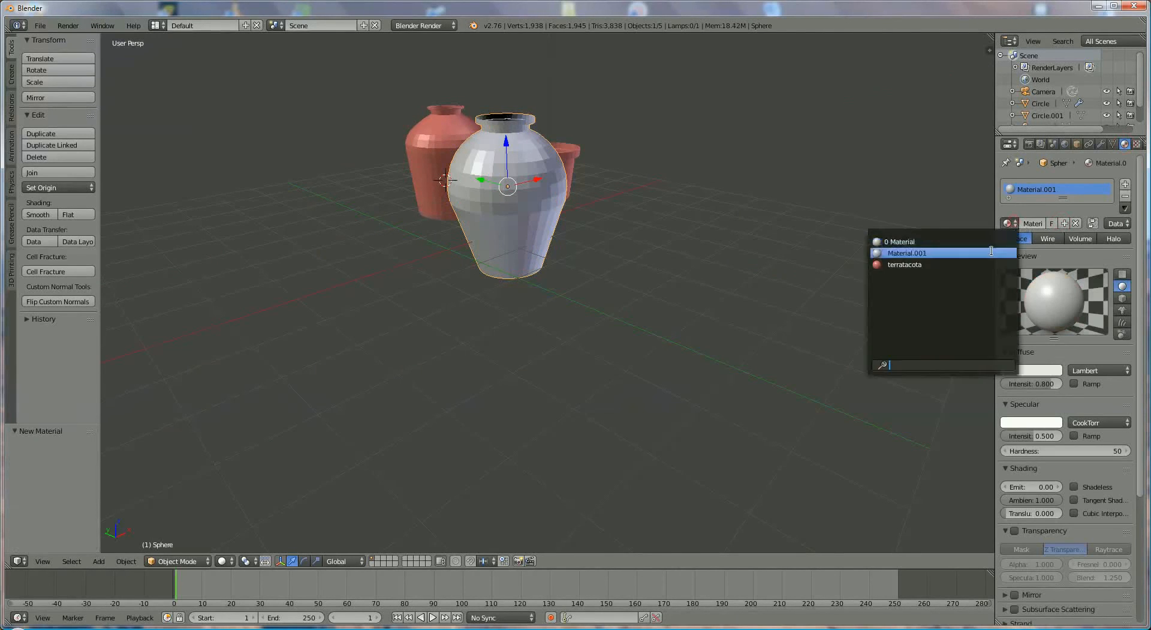
{"action": "left_click", "coordinate": [905, 264]}
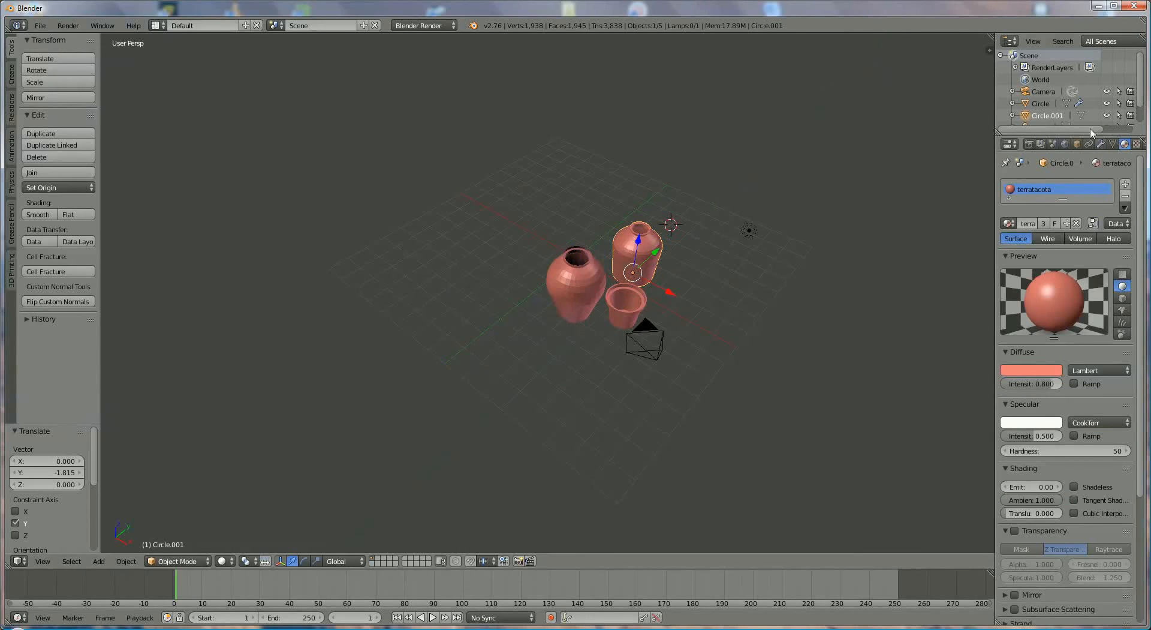
Duplicate the existing lamp near the pots, then select the camera.
{"action": "left_click", "coordinate": [749, 229]}
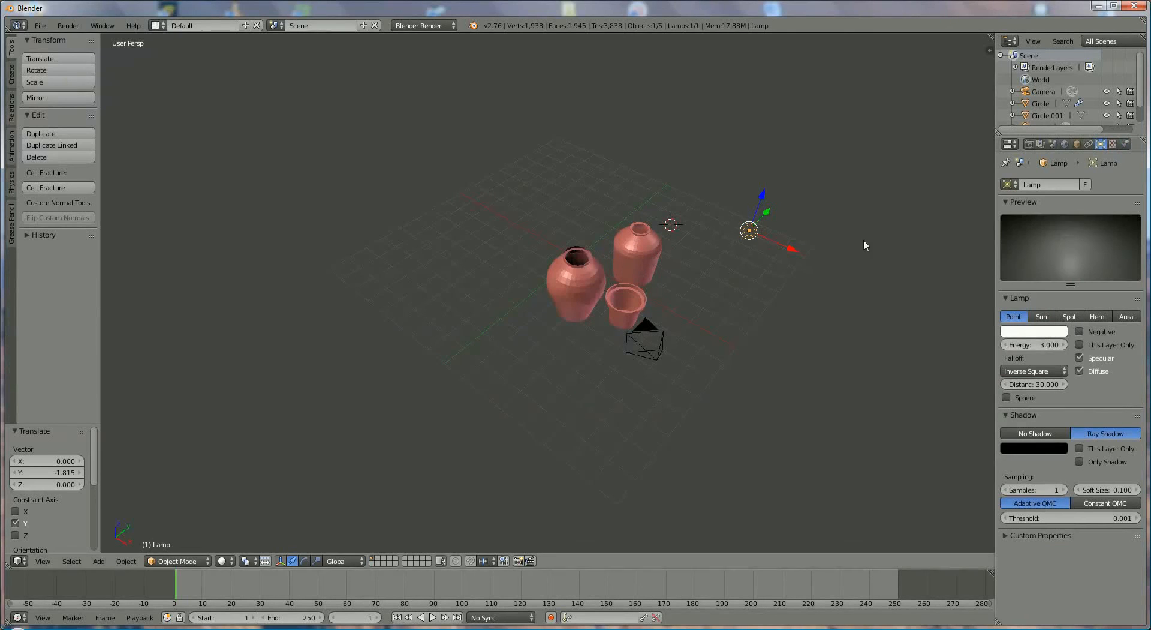
{"action": "mouse_move", "coordinate": [804, 245]}
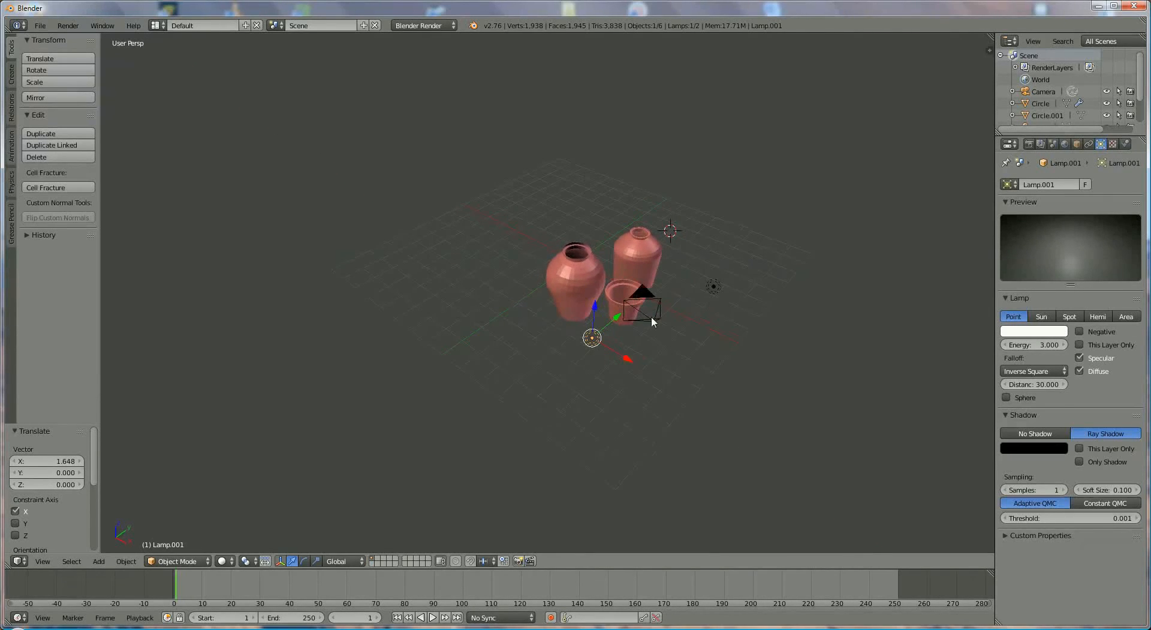
{"action": "left_click", "coordinate": [338, 560]}
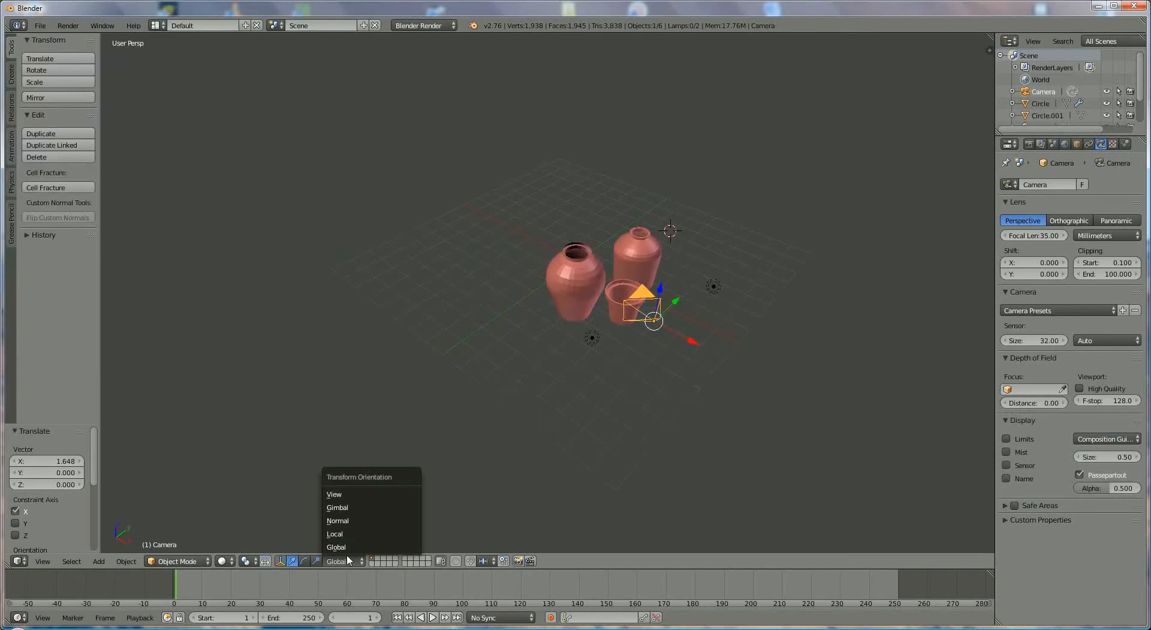
{"action": "left_click", "coordinate": [338, 520]}
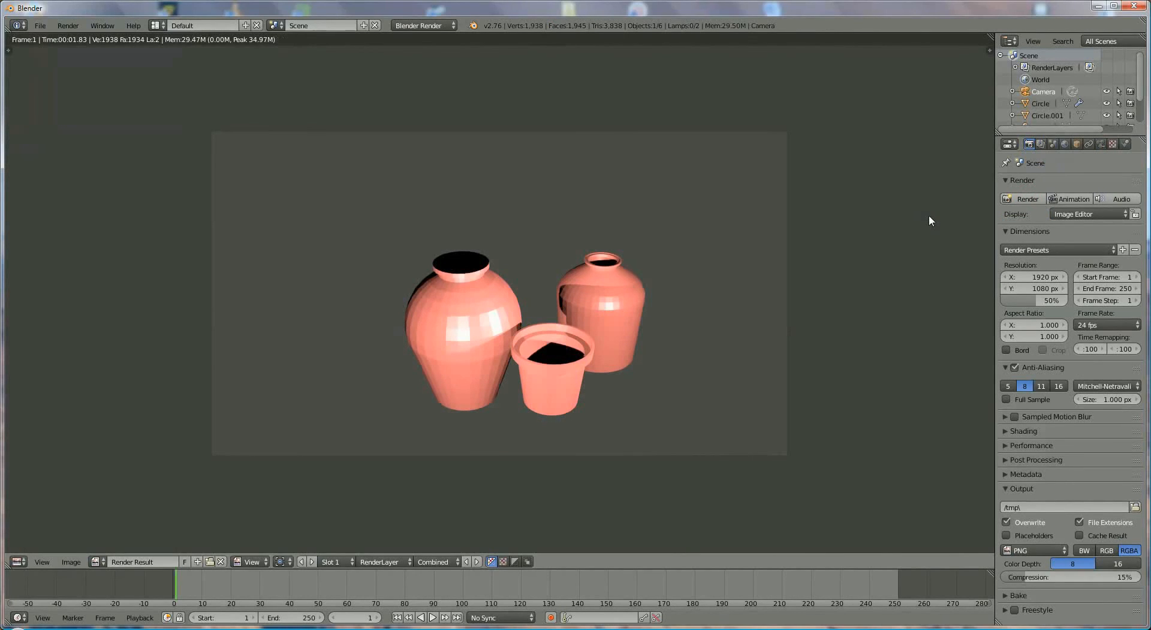
{"action": "mouse_move", "coordinate": [763, 330]}
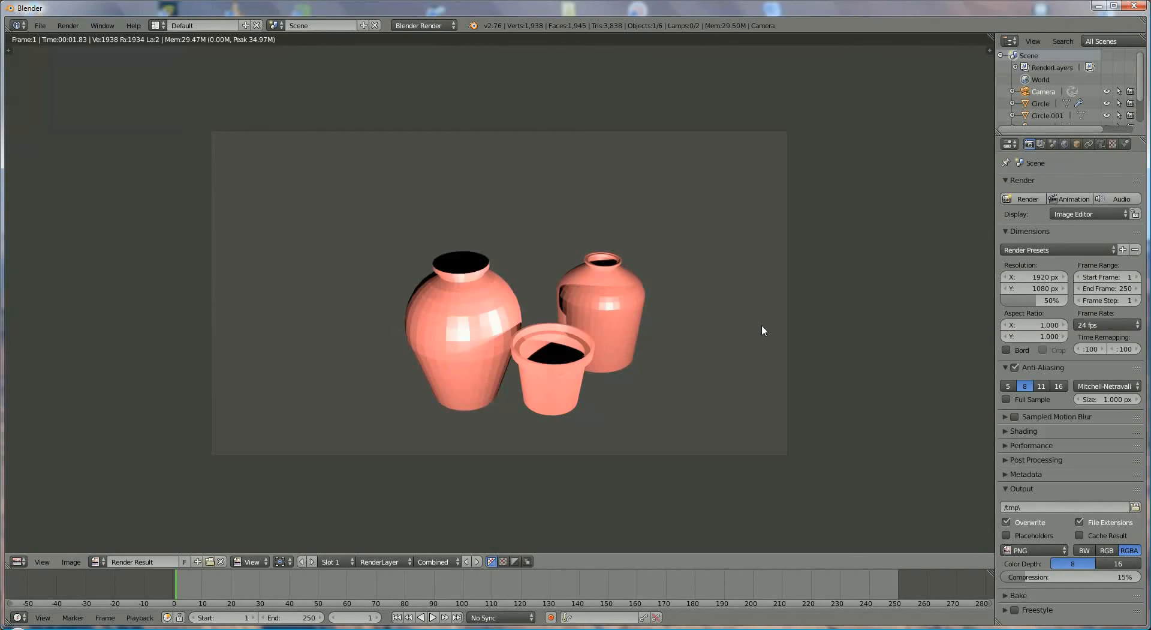
{"action": "mouse_move", "coordinate": [998, 570]}
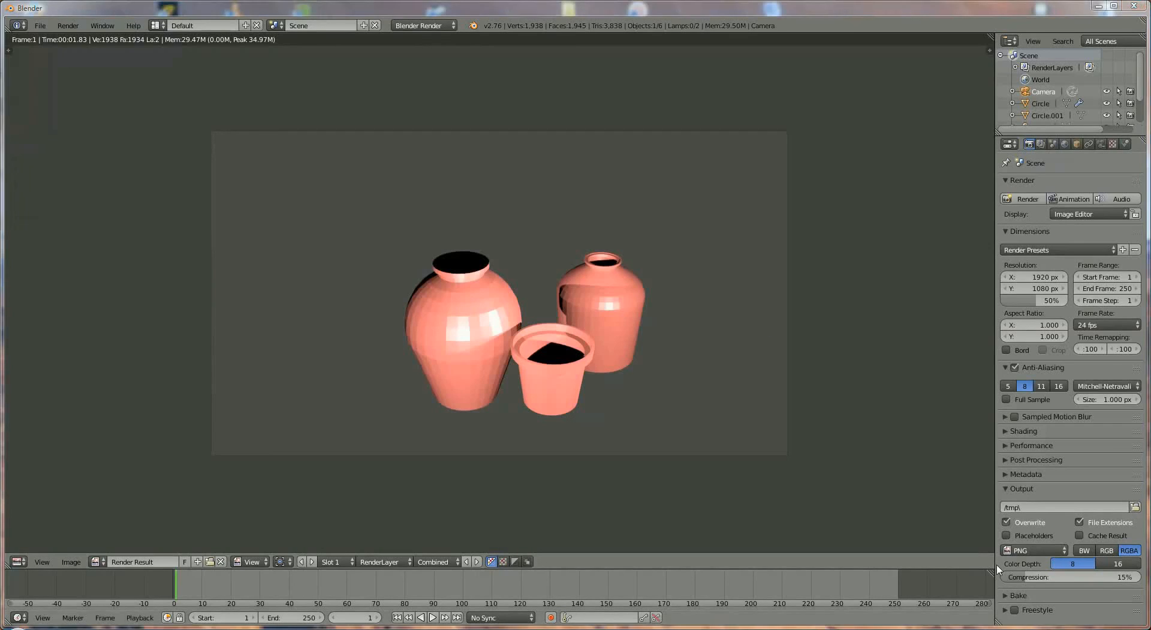